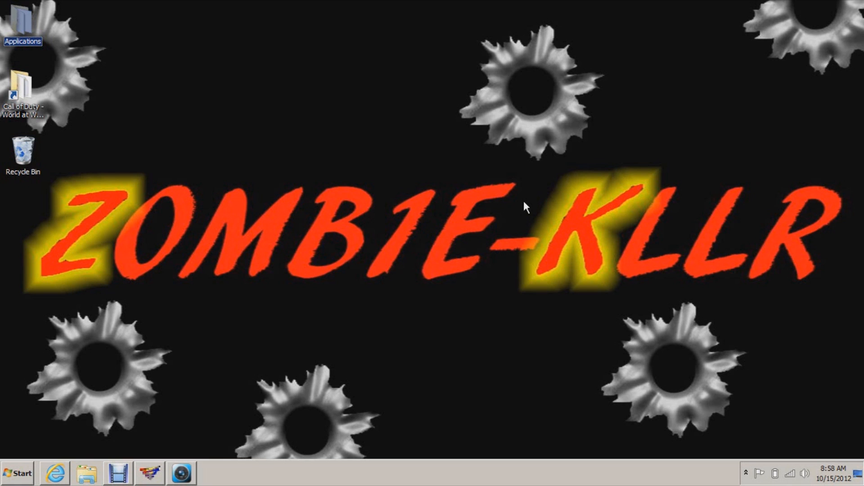
mouse_move(165, 422)
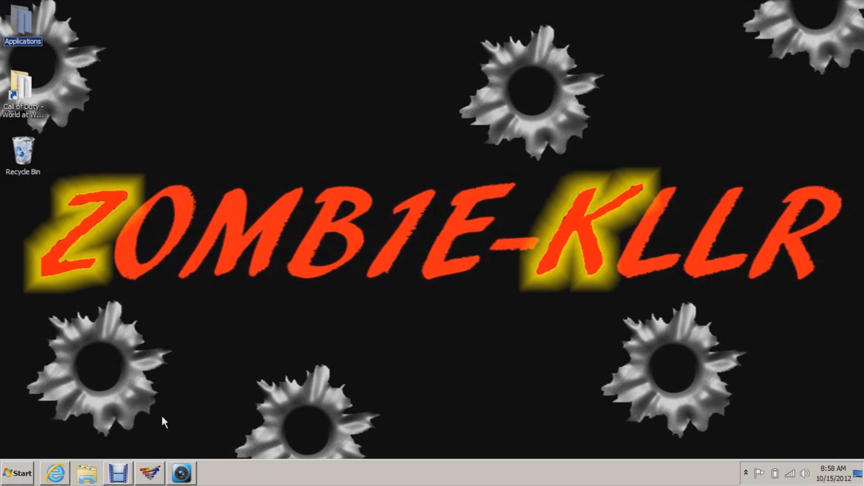
Launch RAD Video Tools, then Vegas Movie Studio with a blank Untitled project
left_click(149, 473)
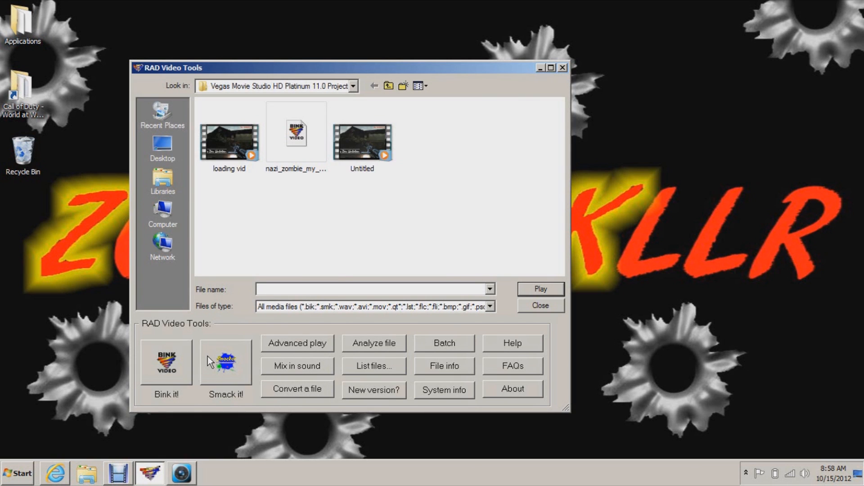
mouse_move(544, 81)
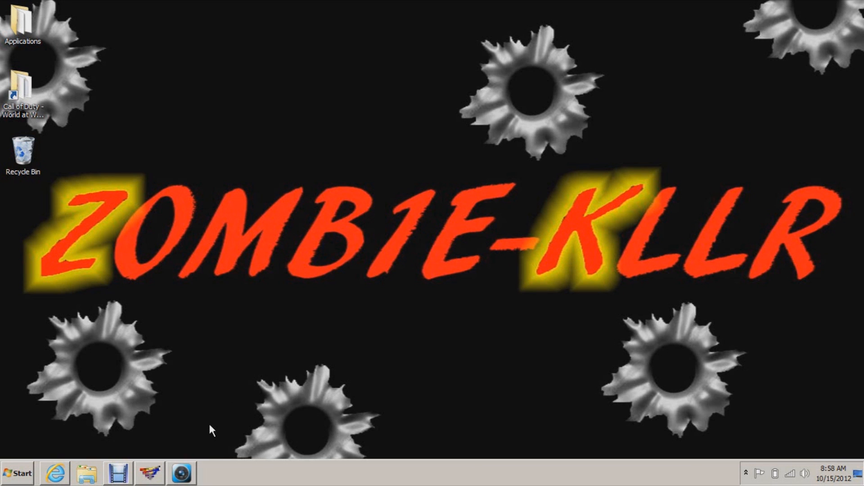
mouse_move(211, 475)
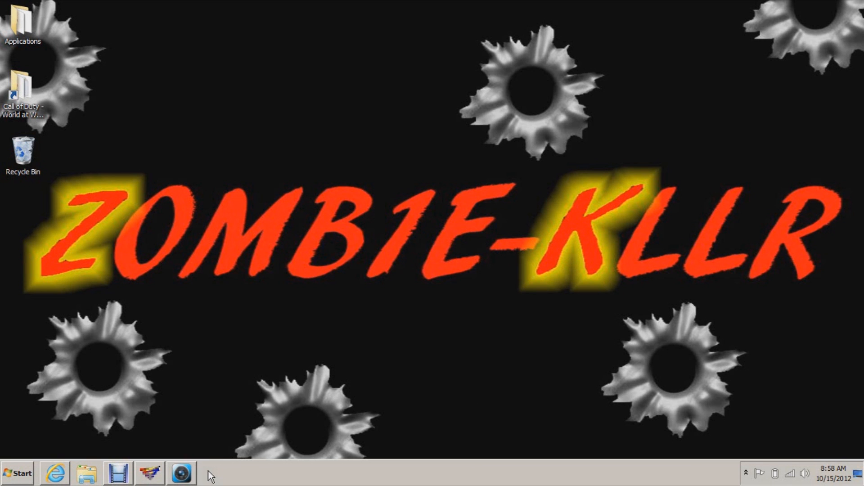
left_click(180, 473)
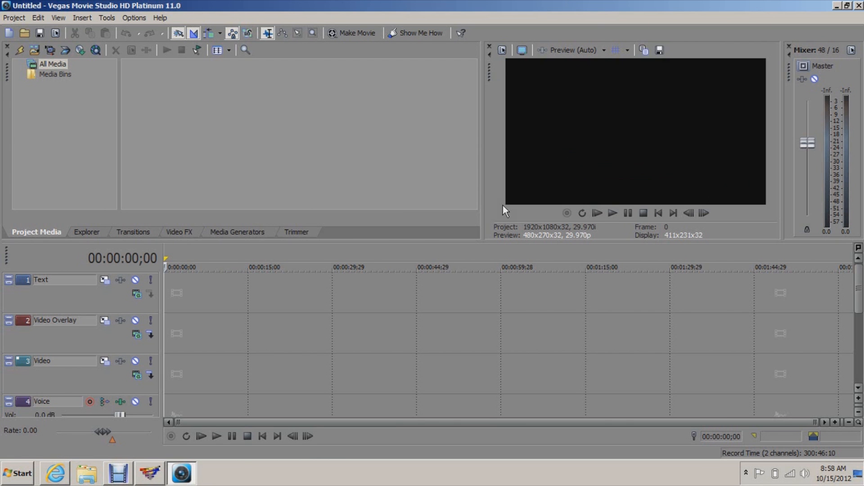
mouse_move(321, 153)
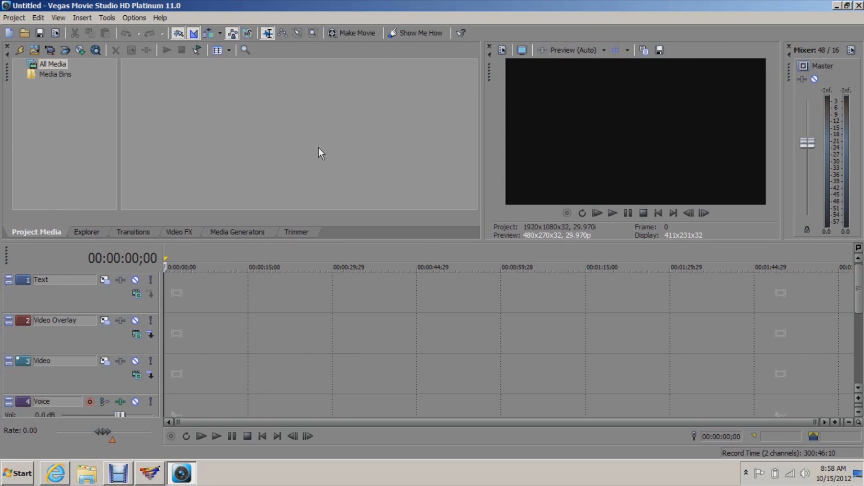
mouse_move(844, 12)
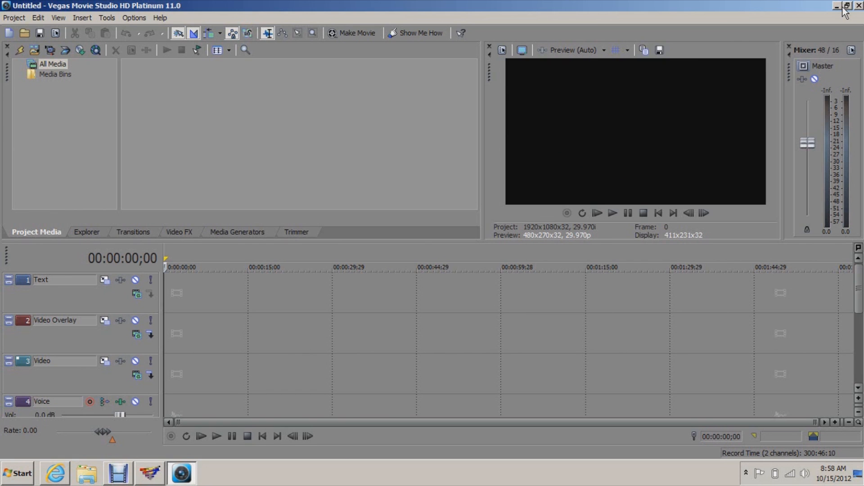
mouse_move(91, 448)
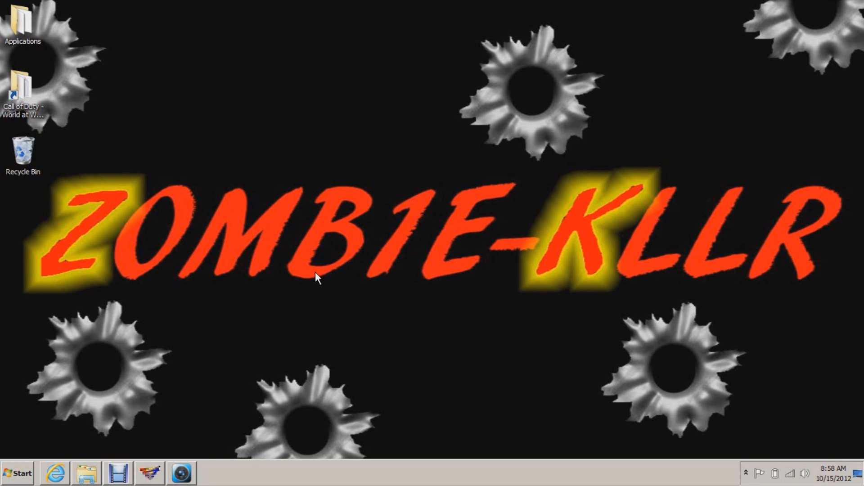
mouse_move(415, 284)
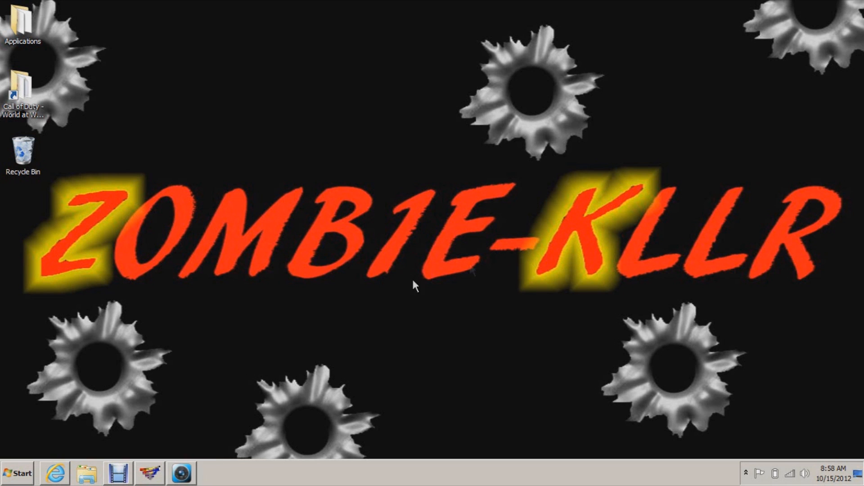
mouse_move(579, 291)
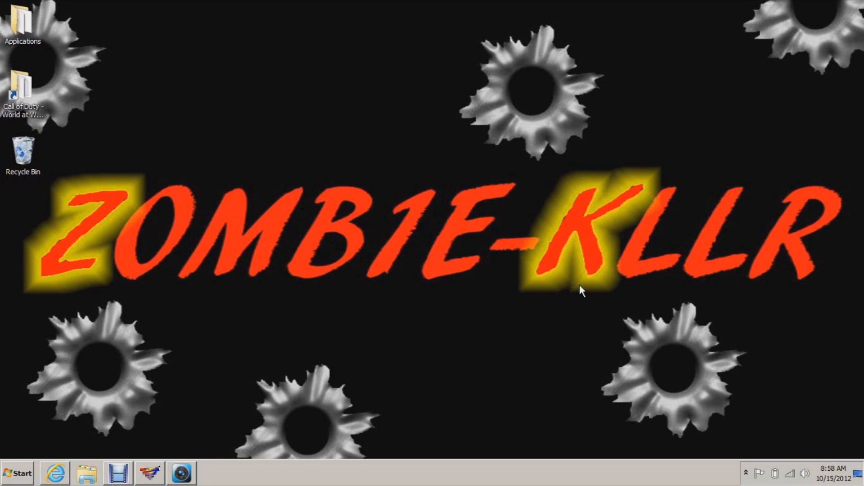
mouse_move(278, 477)
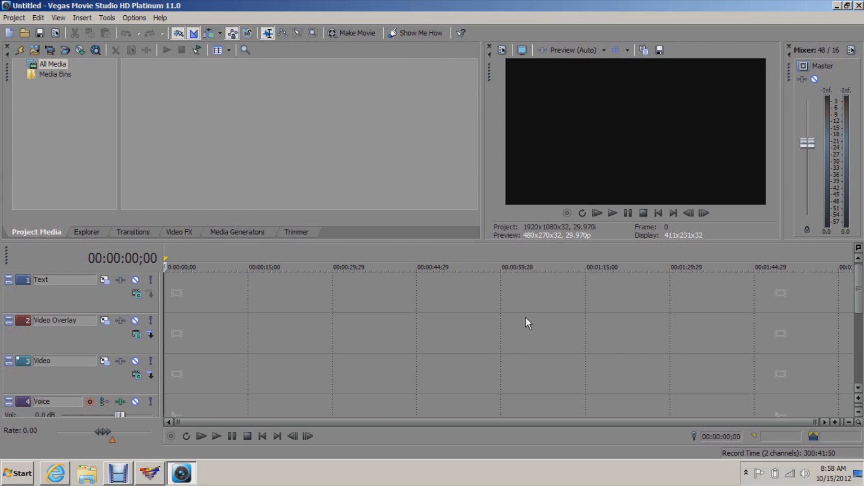
mouse_move(837, 19)
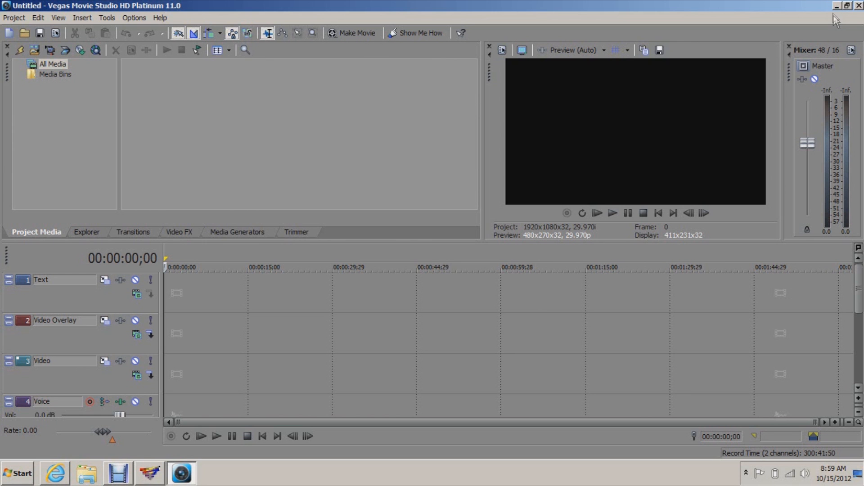
Minimise Vegas to reveal the desktop and bring up the Start menu
left_click(844, 6)
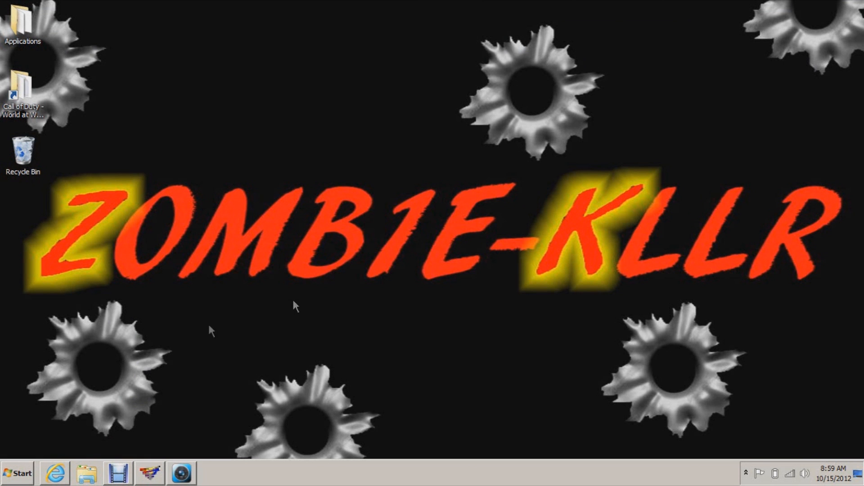
mouse_move(347, 131)
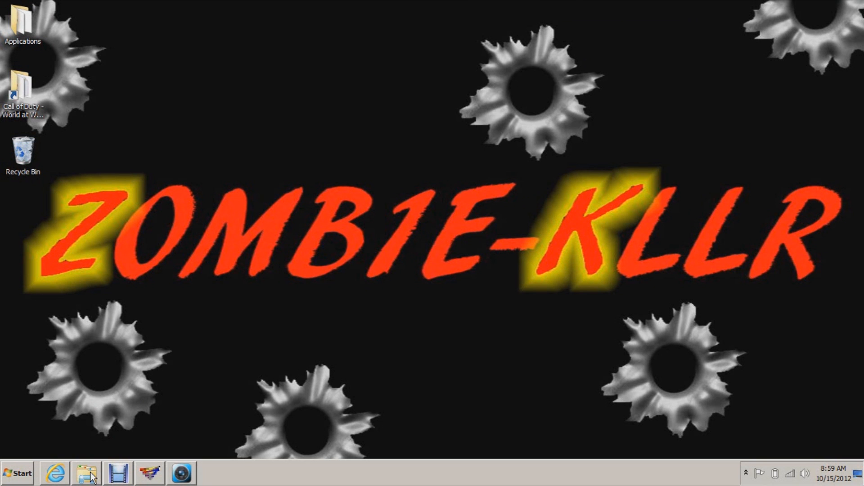
mouse_move(117, 306)
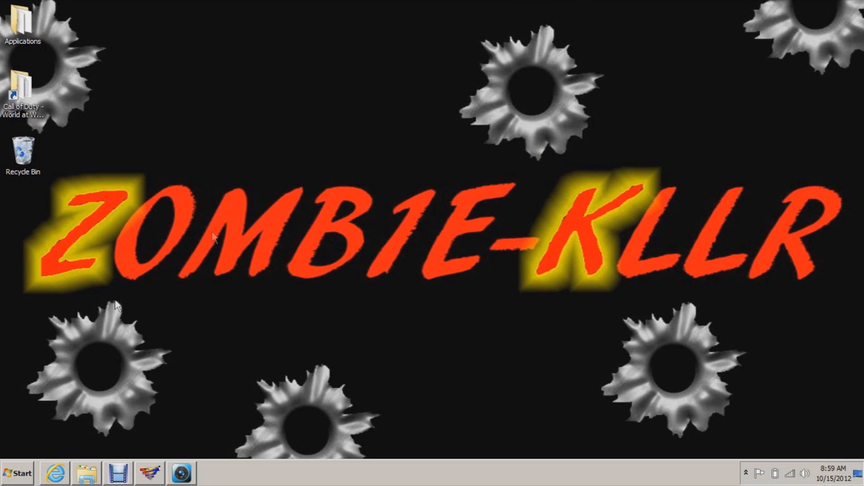
left_click(17, 473)
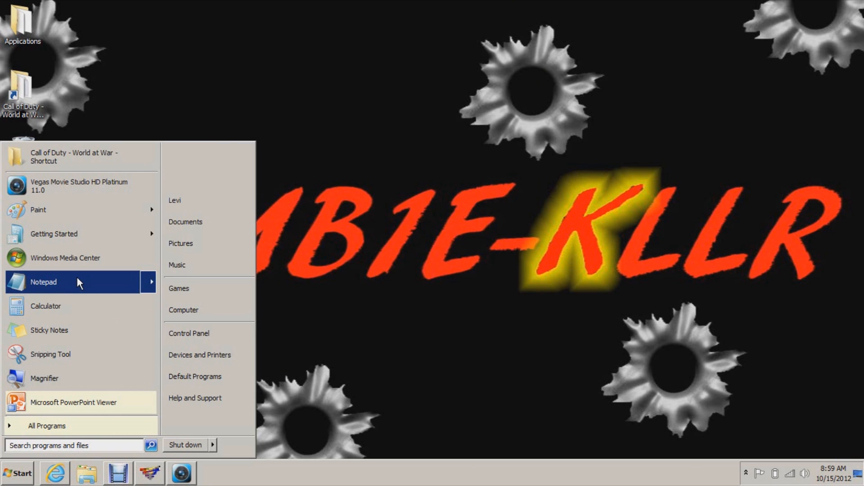
Launch Paint and zoom out to 50% to see the whole canvas
left_click(38, 210)
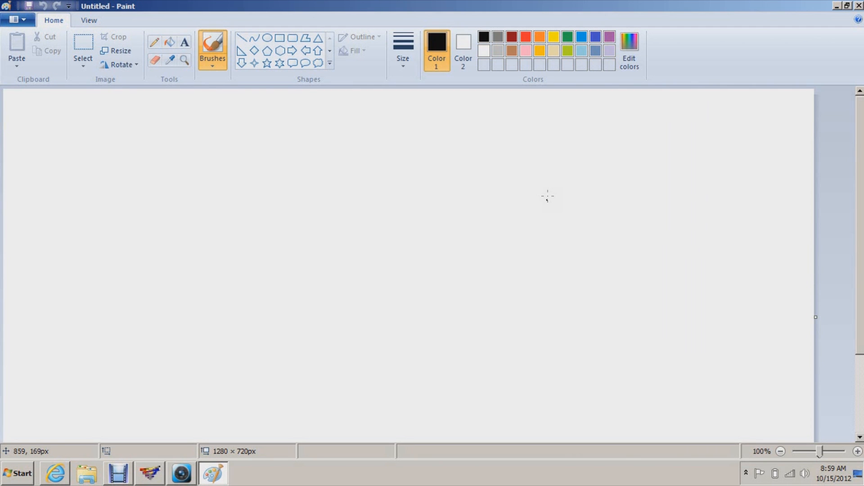
left_click(780, 452)
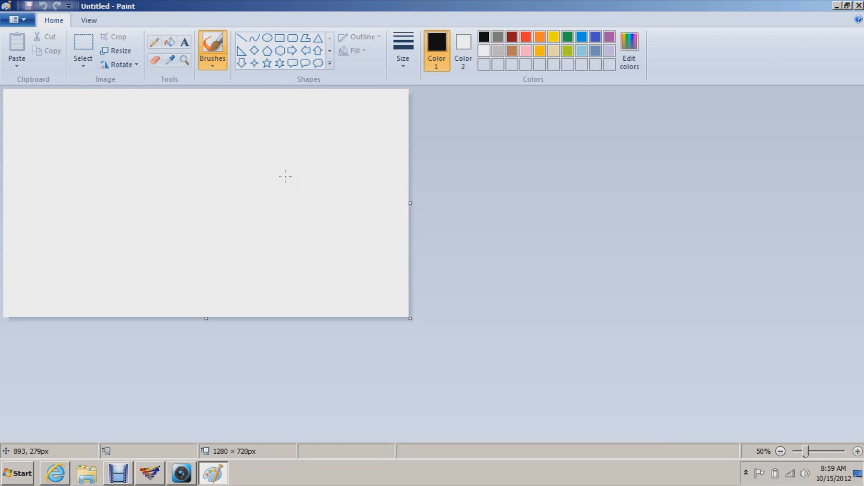
mouse_move(146, 161)
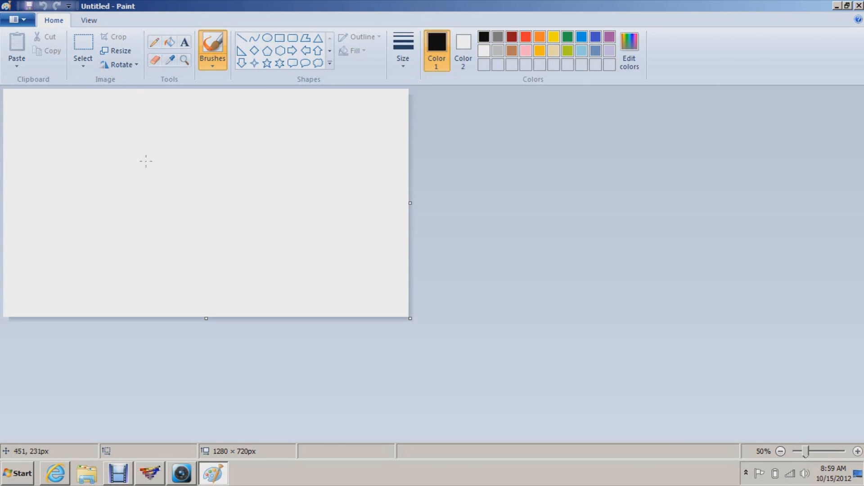
mouse_move(666, 307)
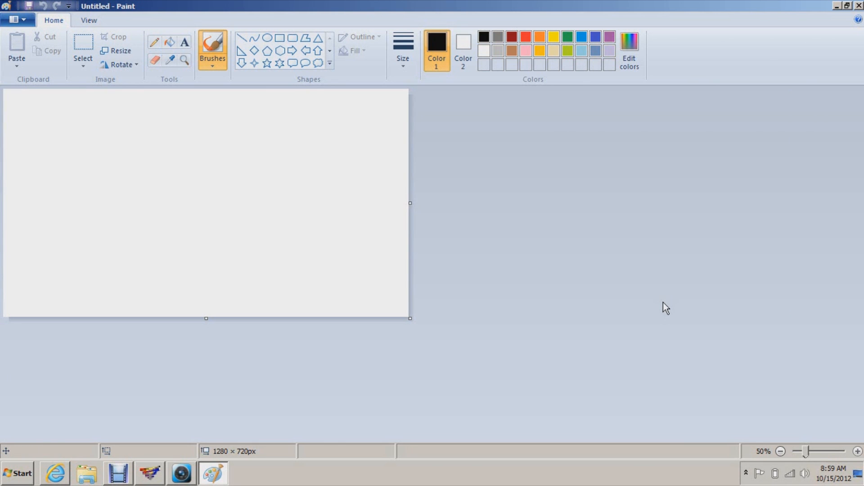
mouse_move(593, 275)
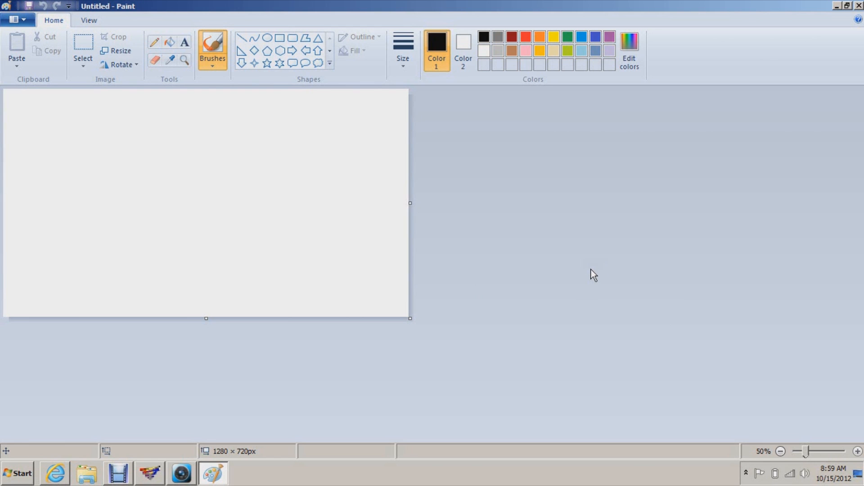
mouse_move(590, 277)
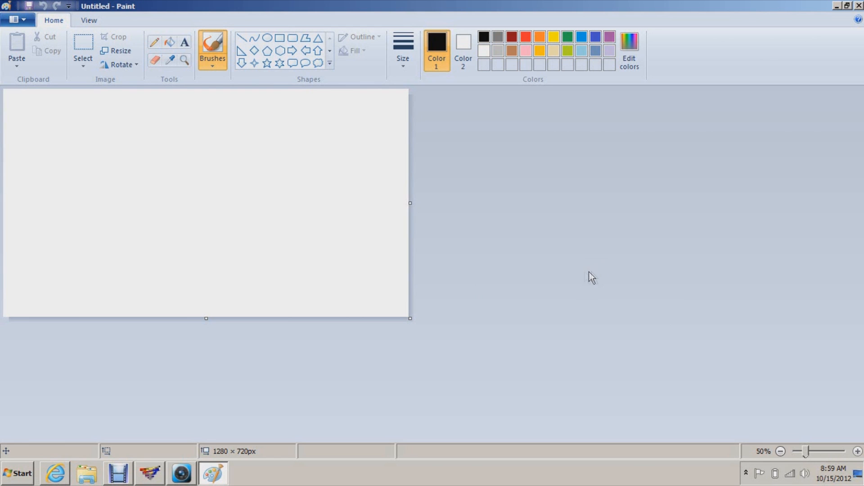
mouse_move(422, 277)
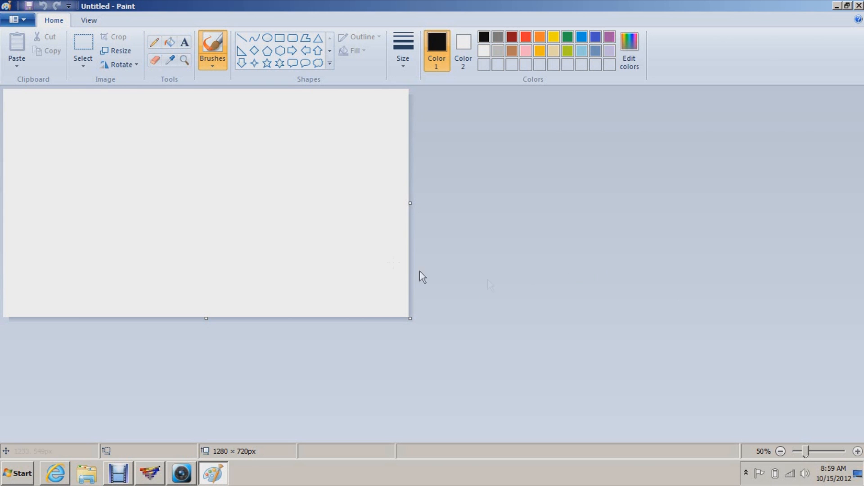
mouse_move(224, 202)
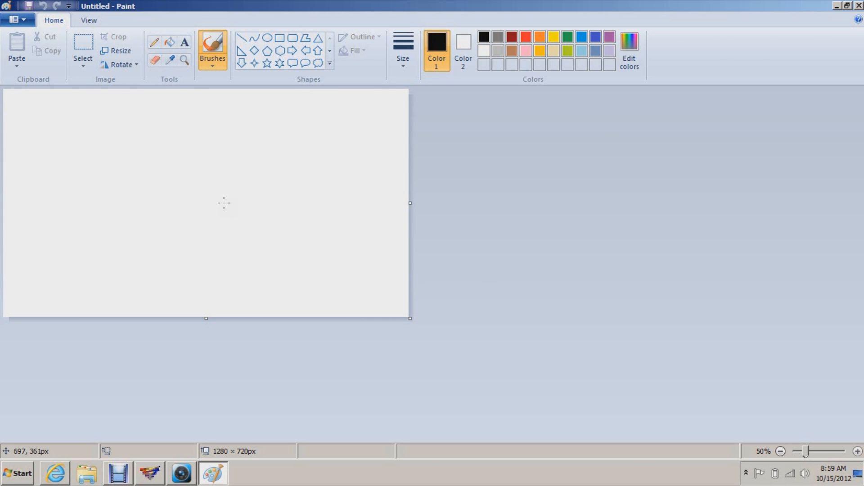
Save the hand-drawn TEST lettering as a PNG image named test
left_click(403, 49)
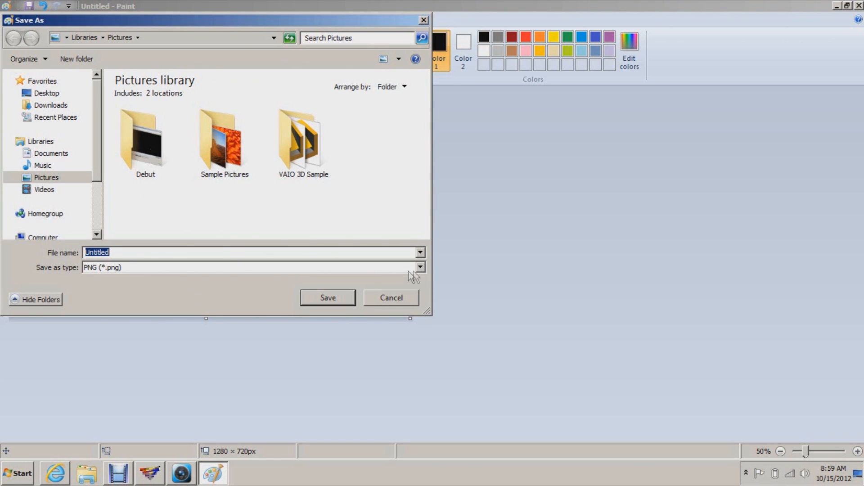
mouse_move(225, 128)
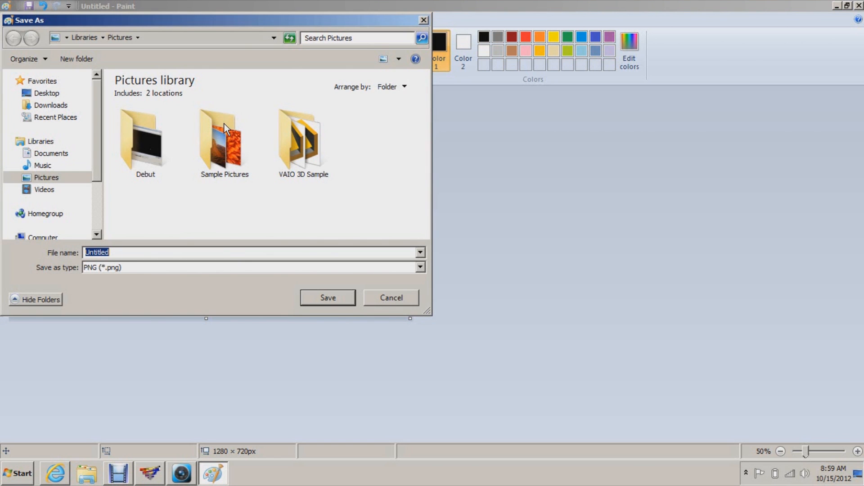
left_click(327, 298)
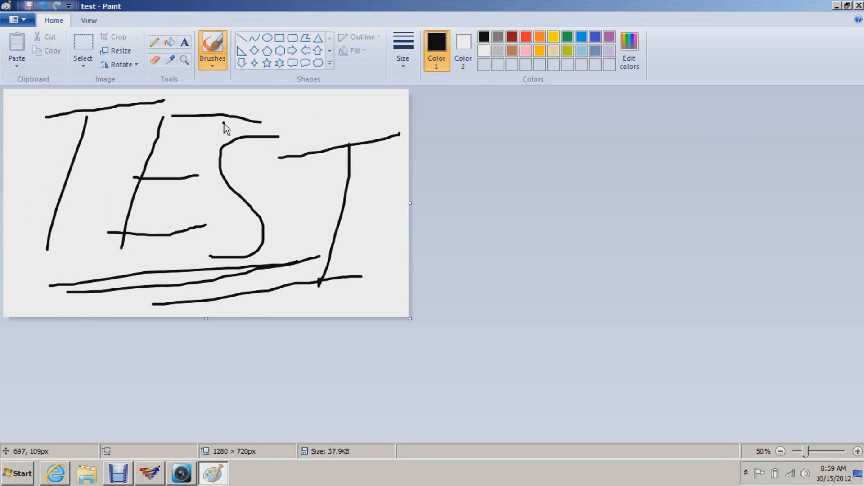
Back in Vegas, import test.png and place it on the Text track at 0:00
left_click(181, 473)
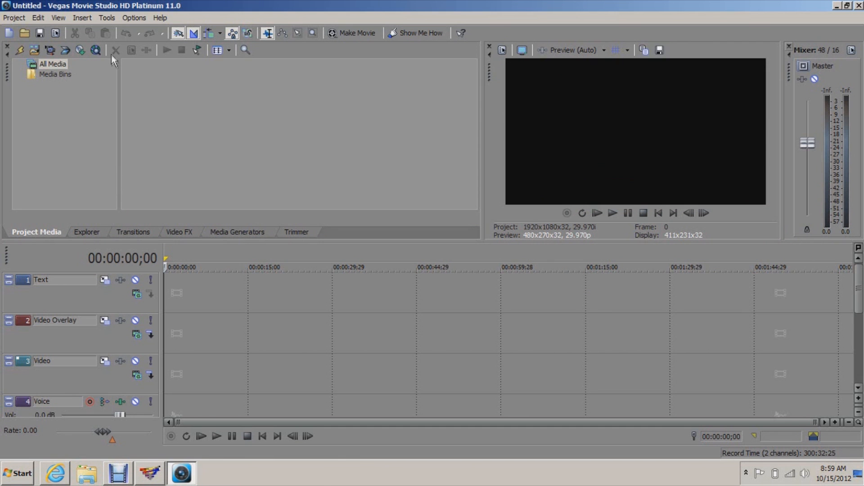
mouse_move(68, 133)
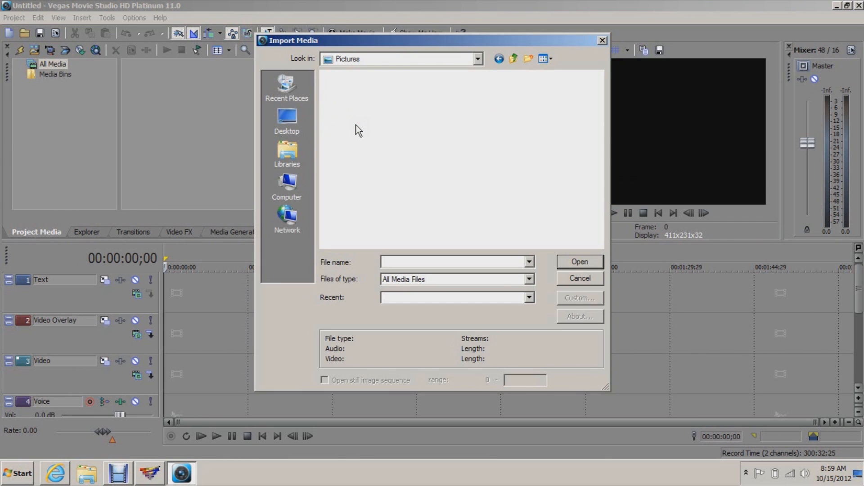
left_click(579, 261)
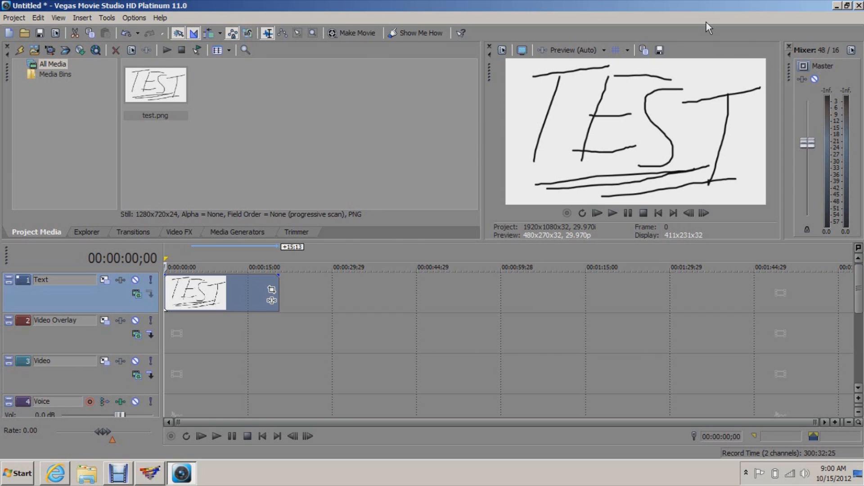
mouse_move(262, 216)
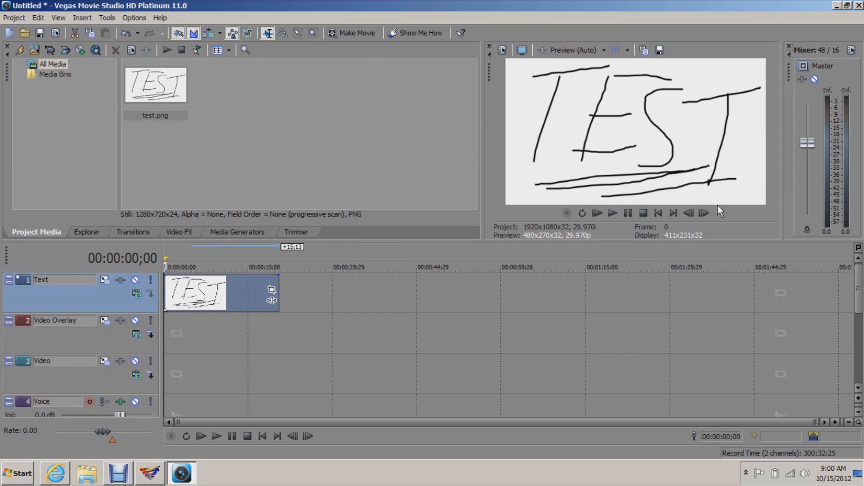
mouse_move(738, 171)
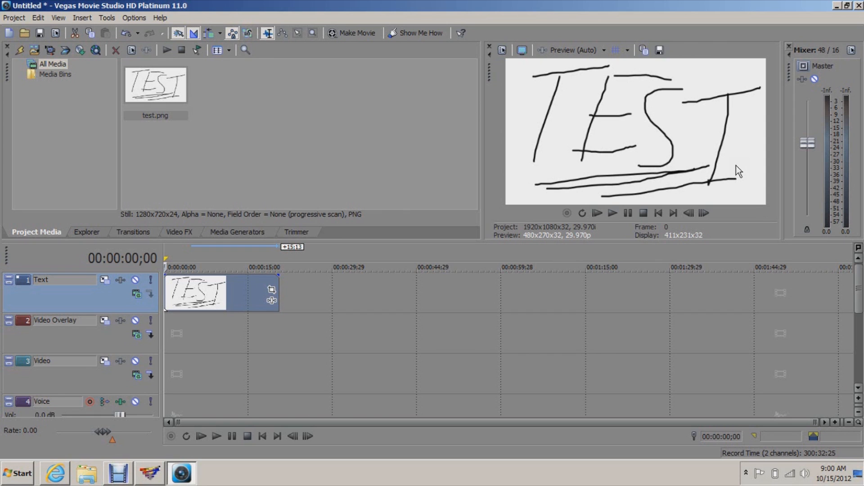
mouse_move(754, 150)
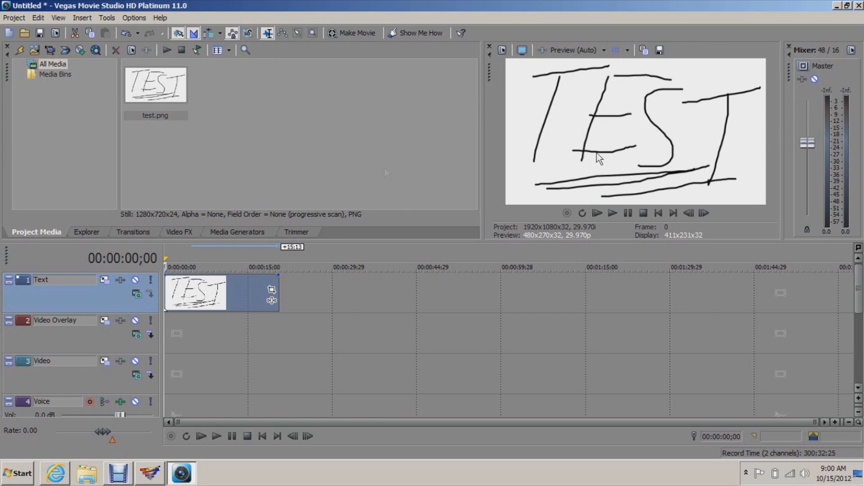
Import Call Me Maybe.m4a and trim it on the Voice track to match the image
left_click(14, 17)
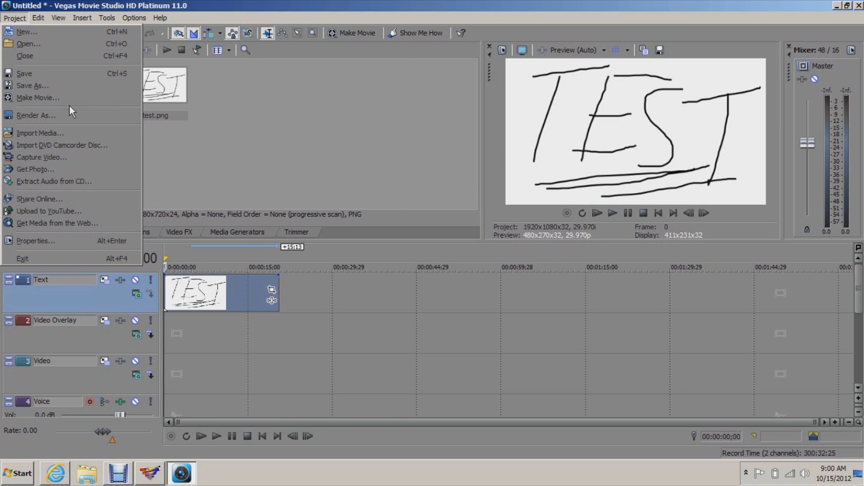
left_click(40, 132)
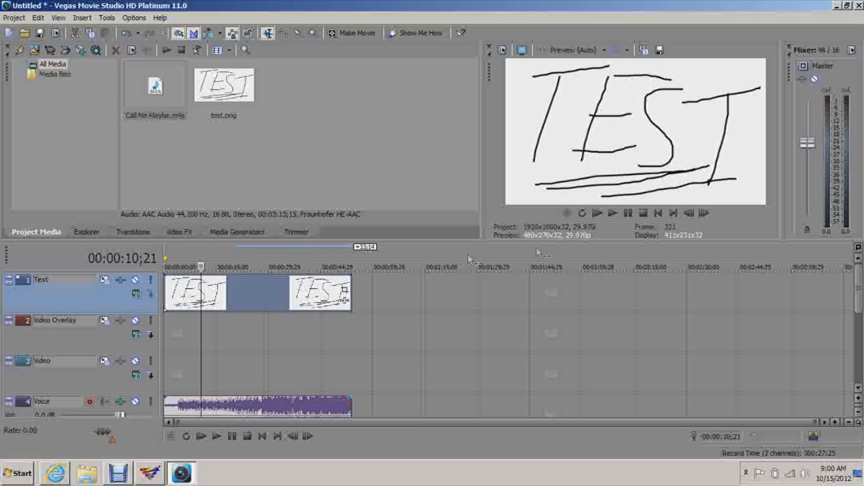
mouse_move(502, 168)
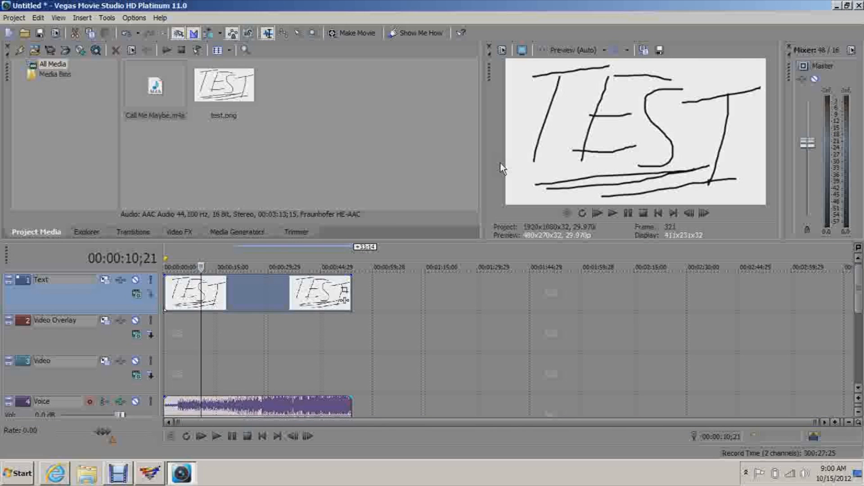
mouse_move(365, 292)
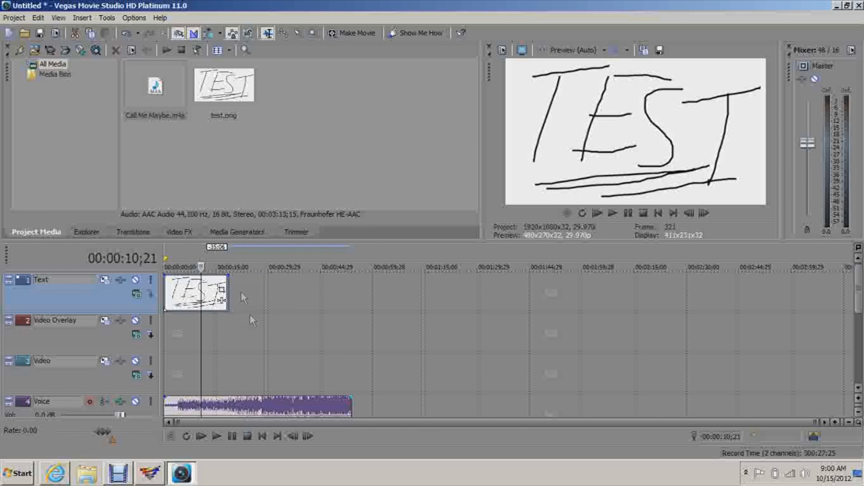
left_click_drag(260, 405, 306, 405)
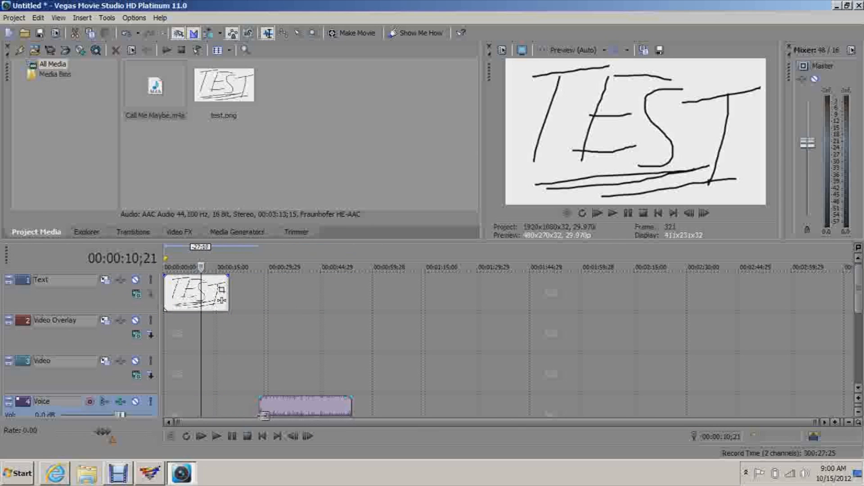
left_click_drag(305, 406, 208, 406)
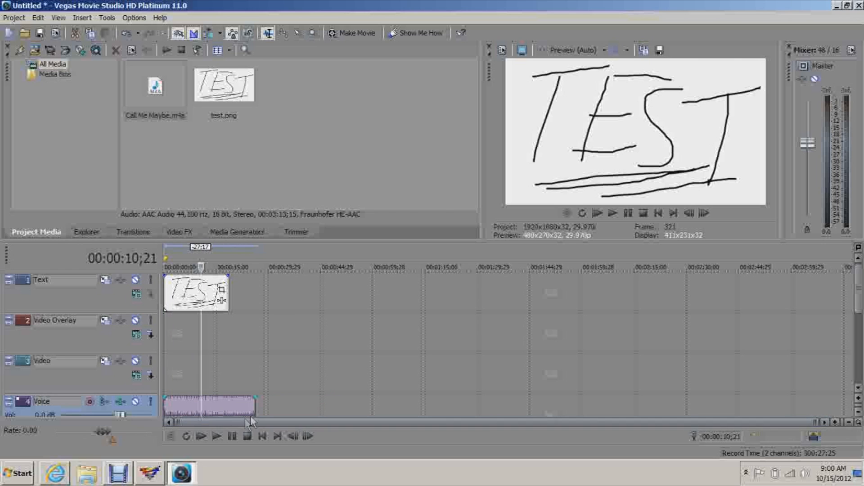
left_click_drag(254, 407, 229, 407)
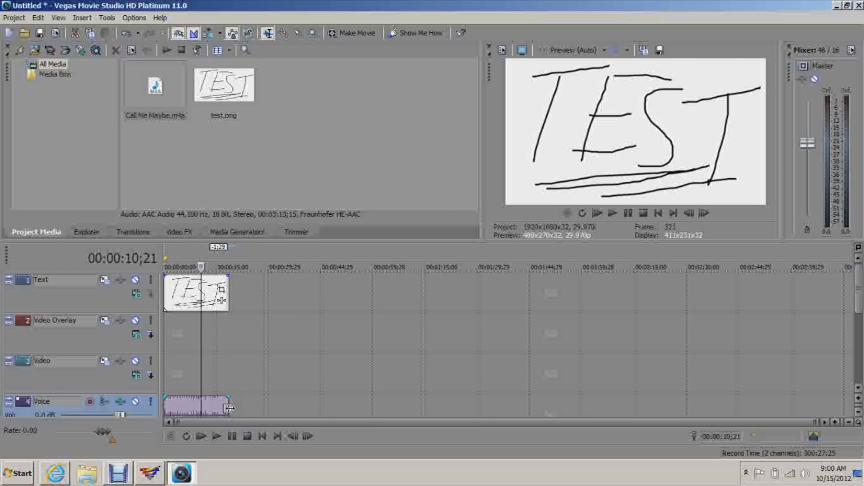
left_click(351, 32)
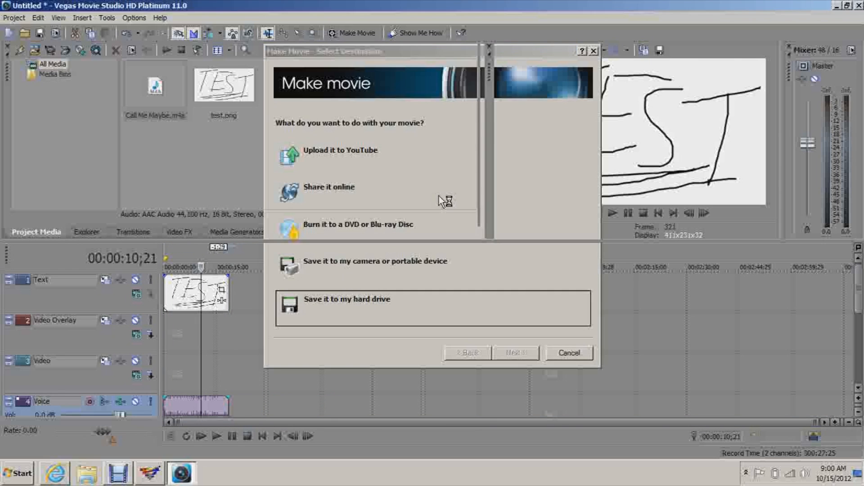
Render the project to disk as test.wmv with the WMV 6.4 Mbps HD 1080-24p template
left_click(347, 299)
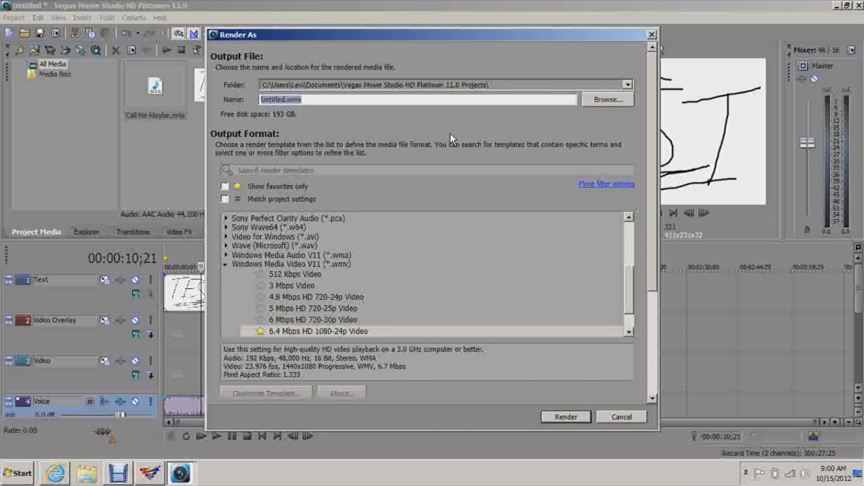
type("test")
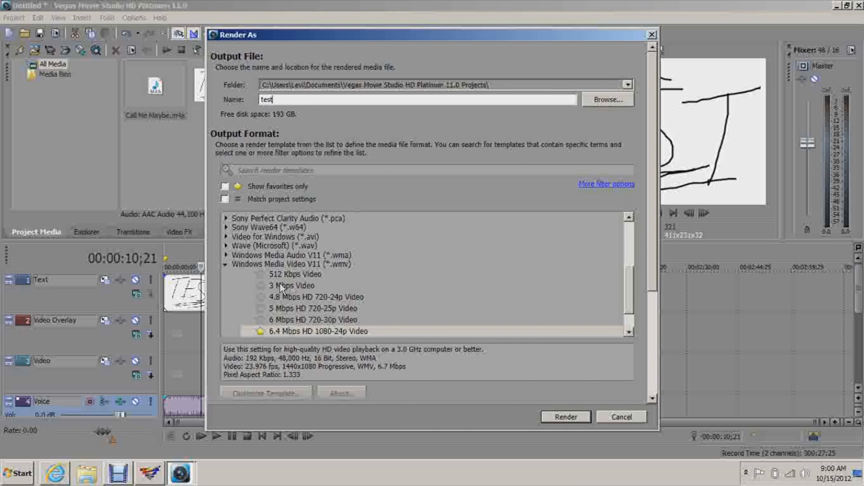
mouse_move(303, 270)
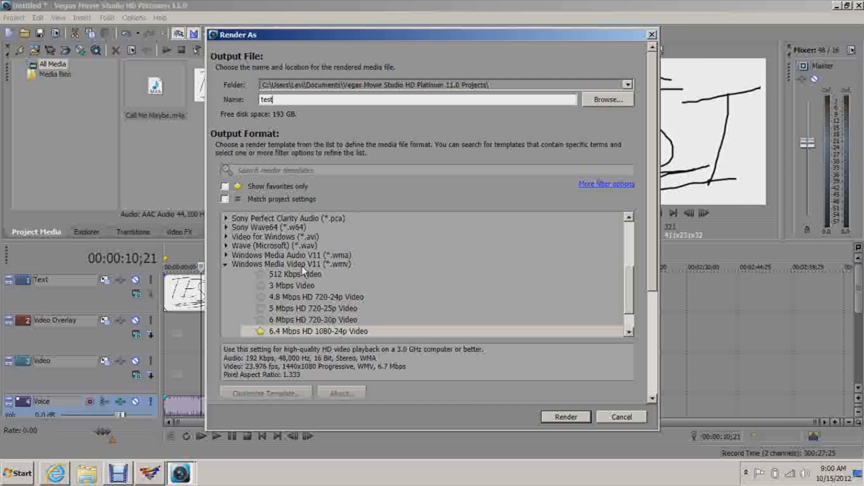
left_click(288, 265)
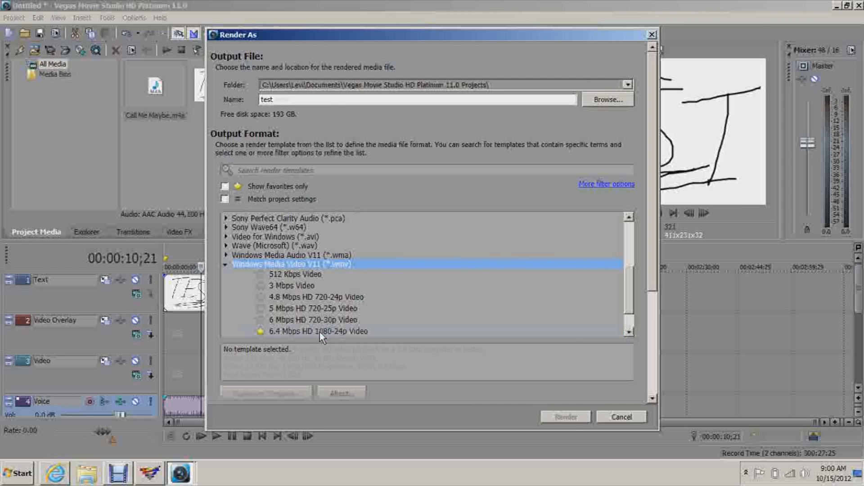
left_click(318, 331)
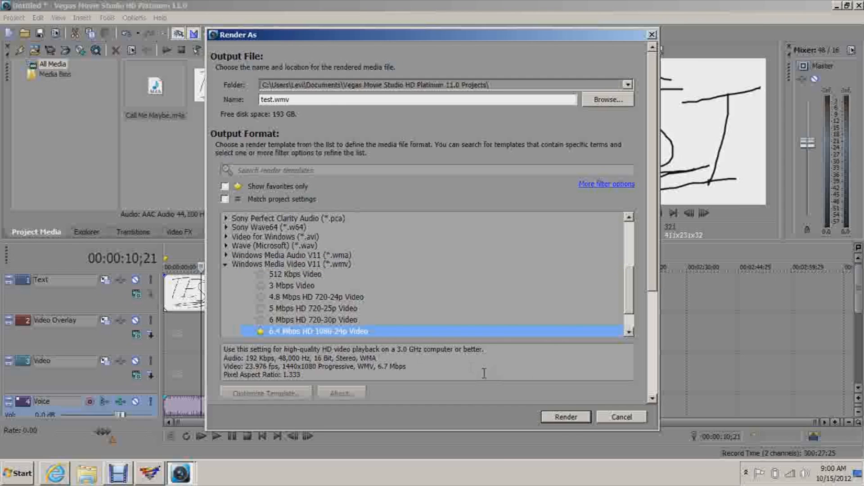
left_click(563, 416)
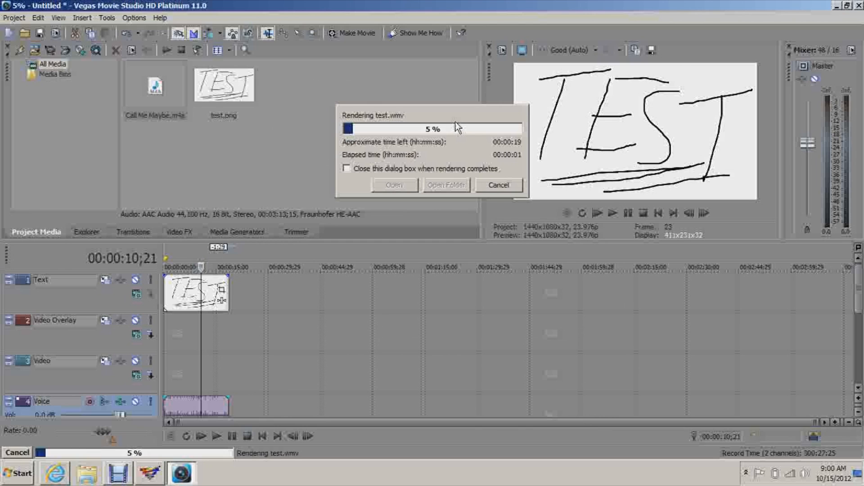
mouse_move(525, 123)
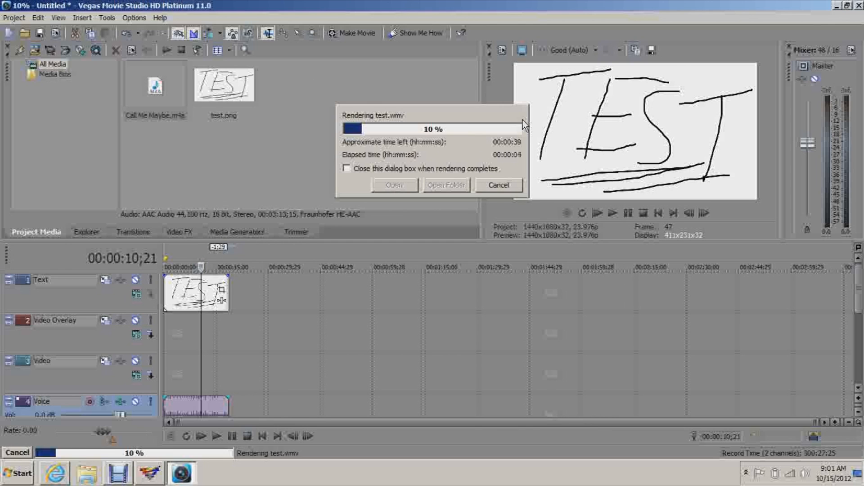
mouse_move(478, 125)
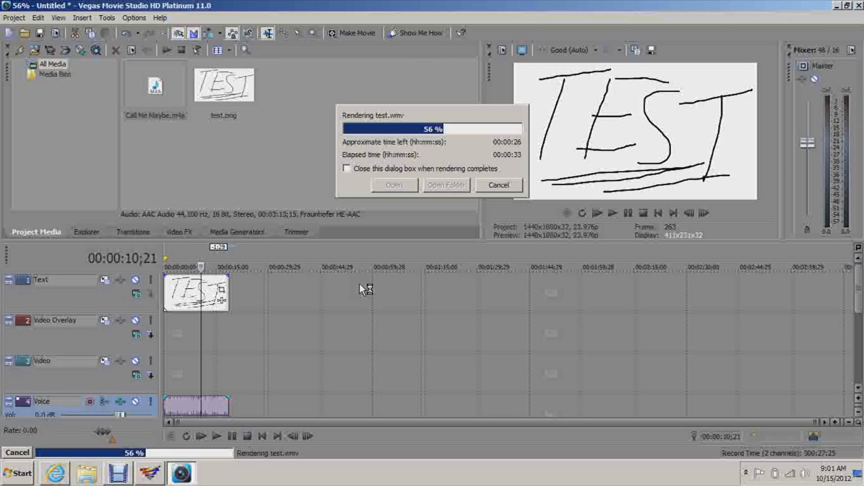
mouse_move(468, 98)
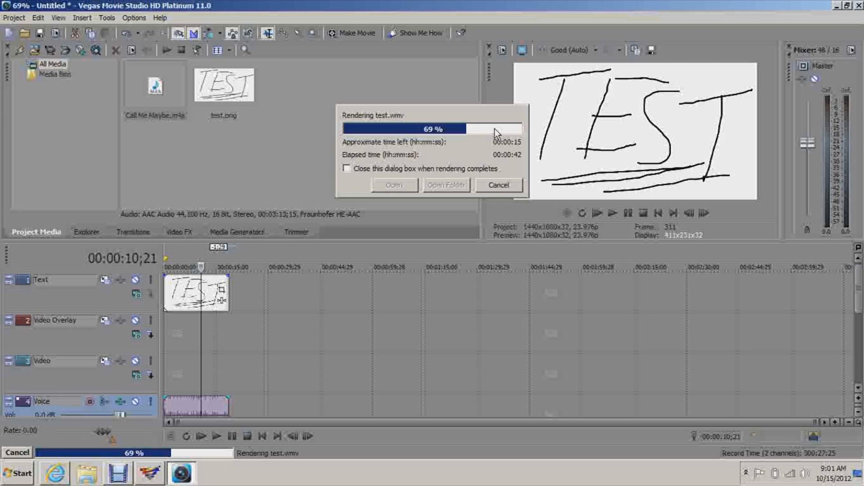
mouse_move(432, 113)
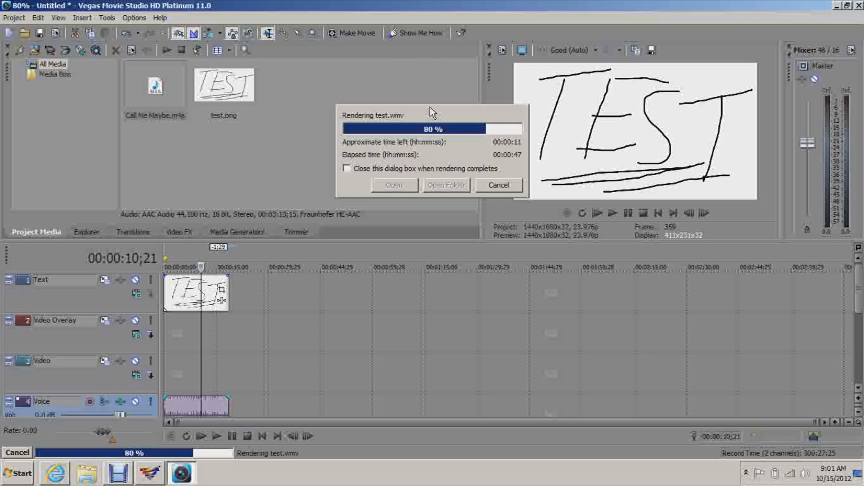
mouse_move(475, 126)
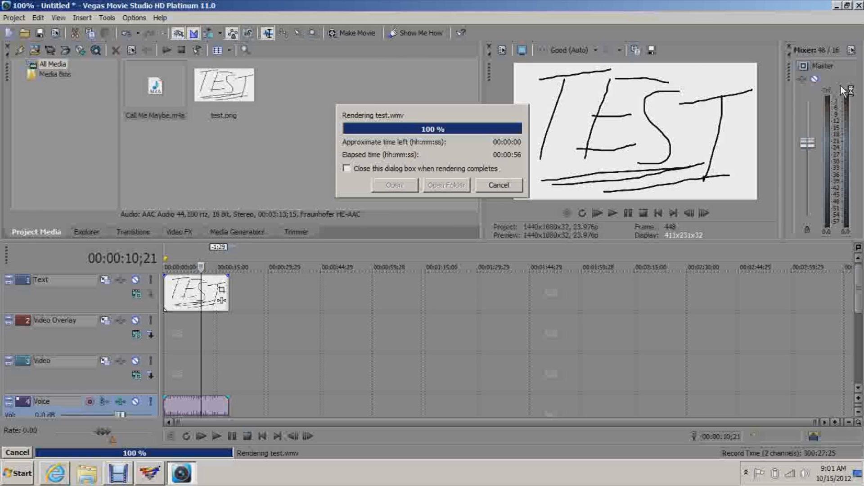
mouse_move(611, 30)
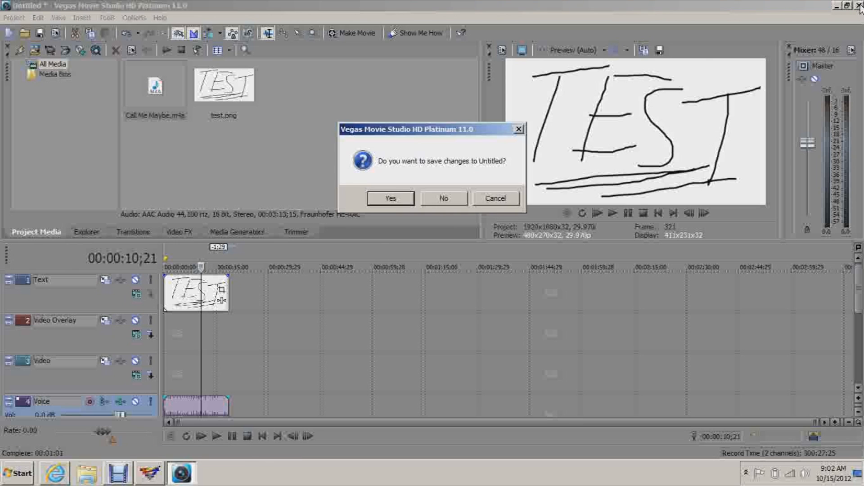
Close Vegas without saving, launch RAD Video Tools, and open the Vegas projects folder
left_click(443, 199)
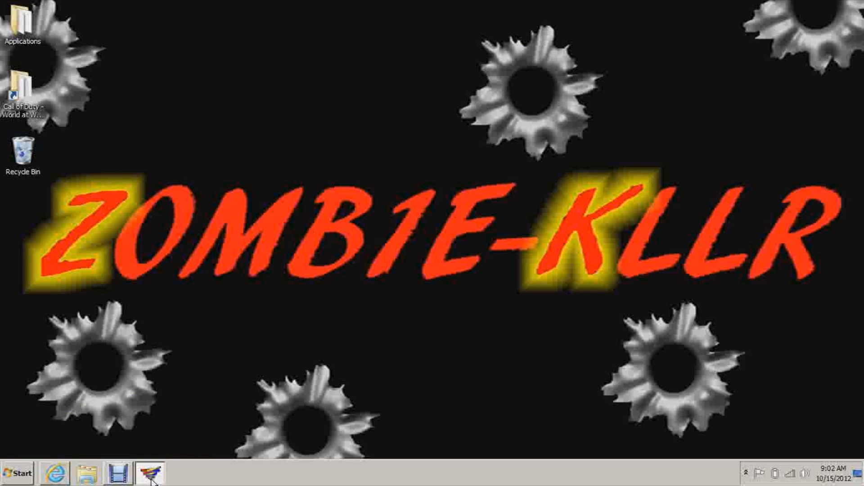
left_click(149, 473)
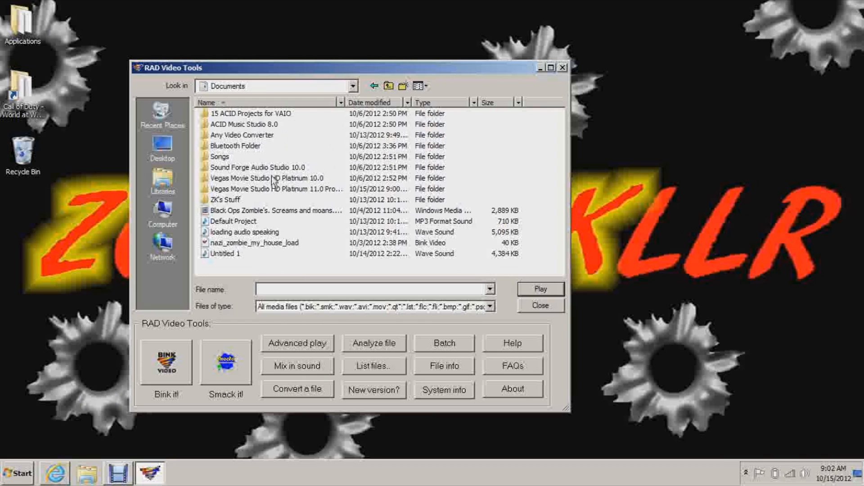
mouse_move(292, 192)
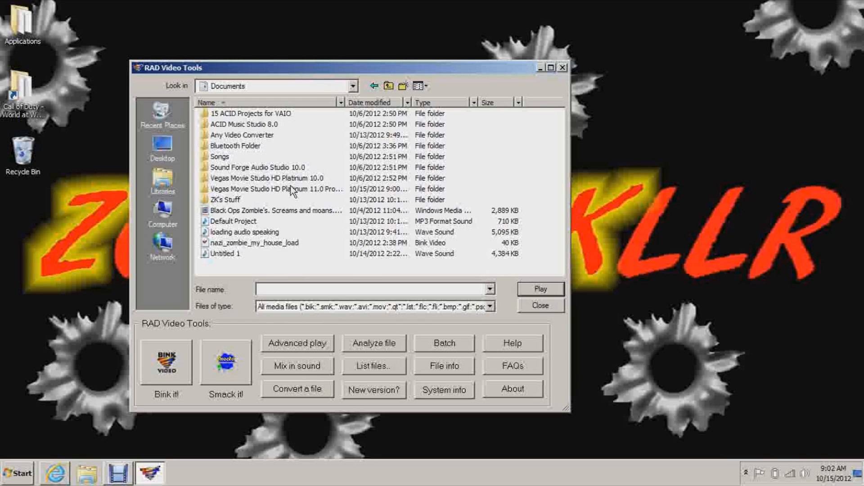
double_click(274, 189)
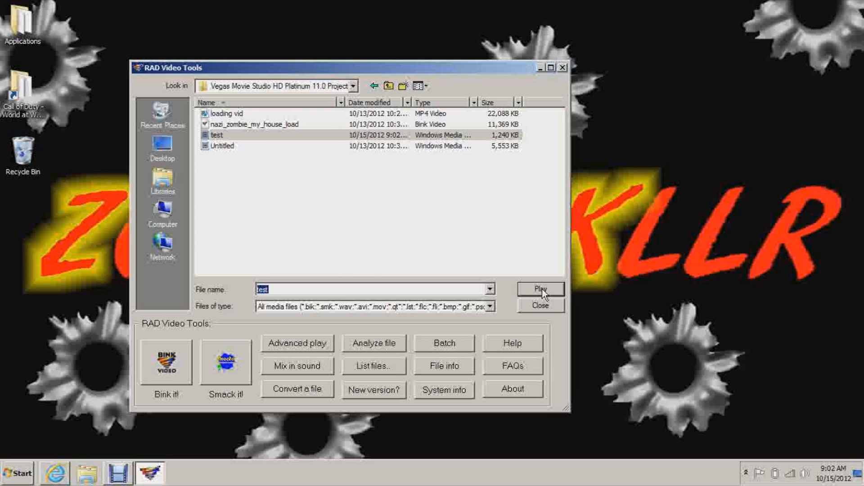
left_click(540, 289)
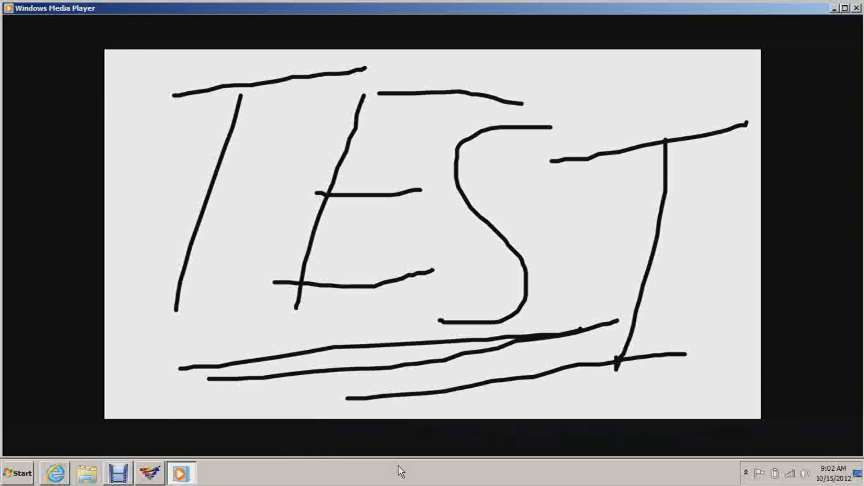
mouse_move(436, 442)
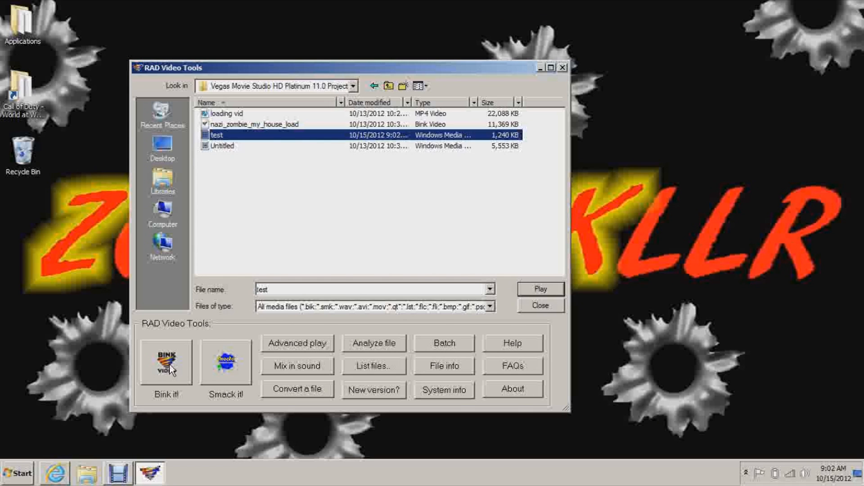
Start Bink conversion of test and name the output nazi_zombie_Youtube_load.bik
left_click(165, 362)
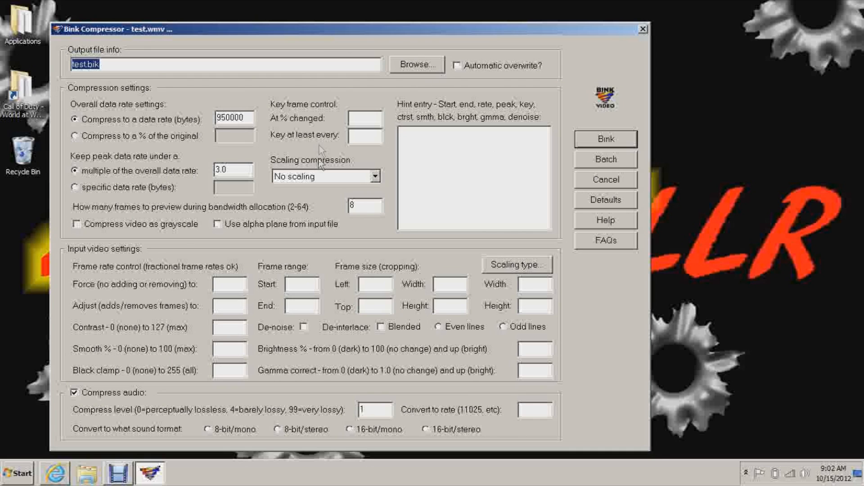
mouse_move(545, 329)
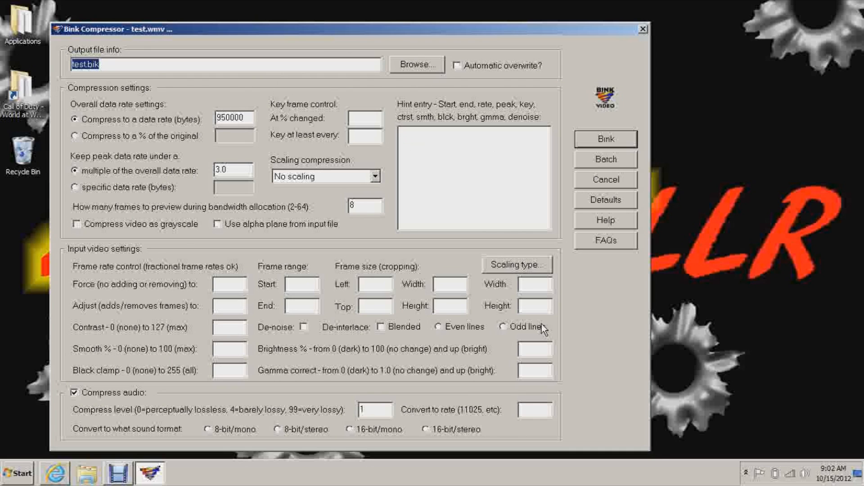
type("nazi")
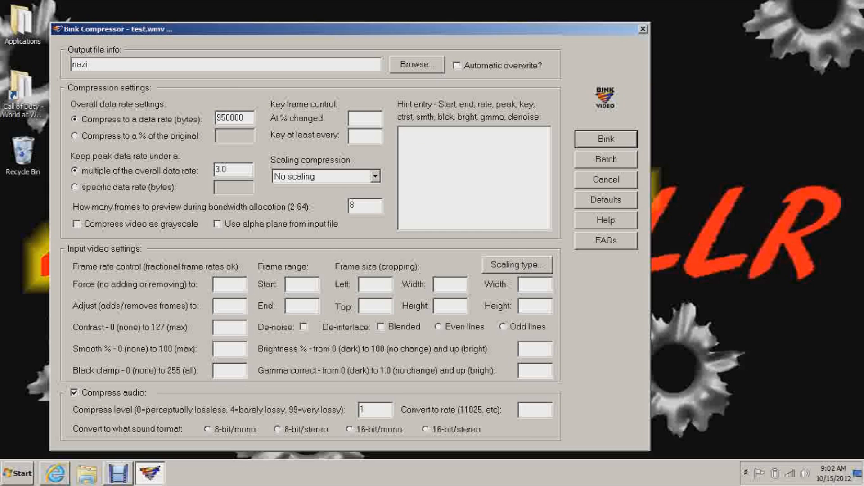
type("_zombie_Youtube")
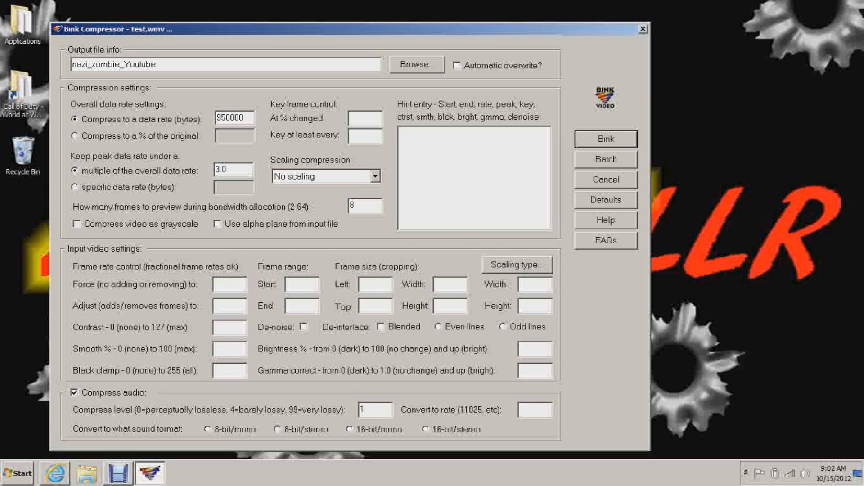
type("_load")
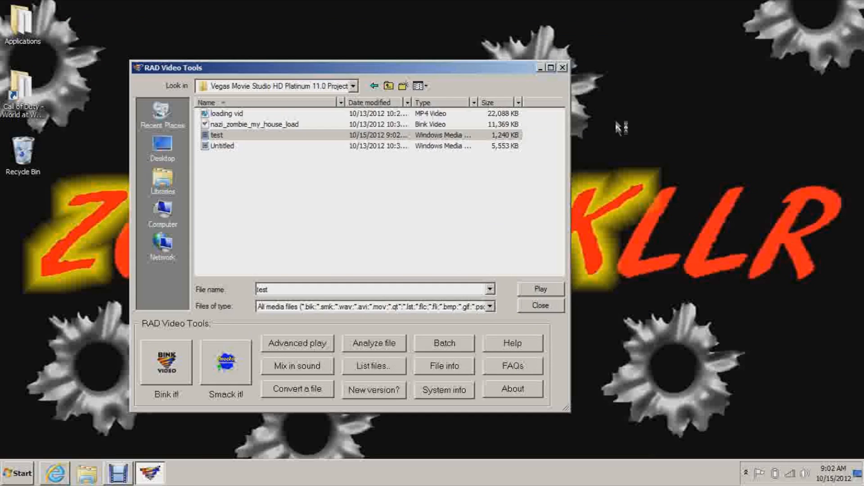
Compress test.wmv into nazi_zombie_Youtube_load.bik and dismiss the finished report
left_click(165, 362)
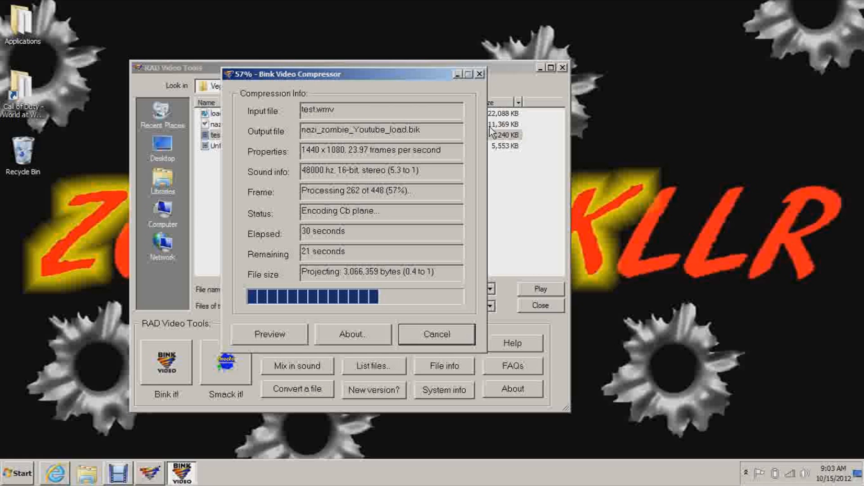
left_click_drag(353, 73, 331, 187)
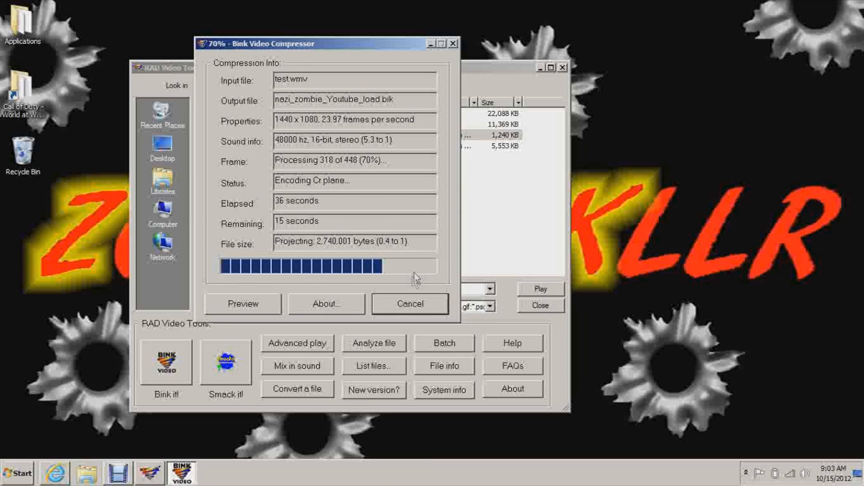
mouse_move(415, 279)
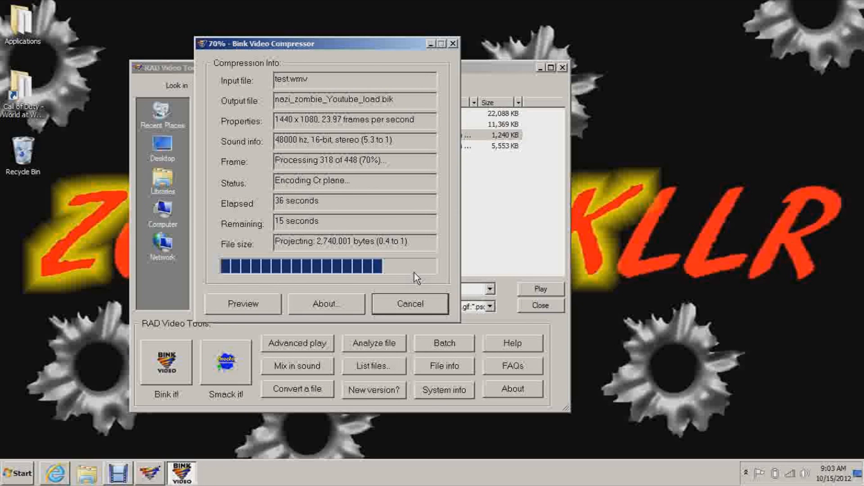
mouse_move(479, 232)
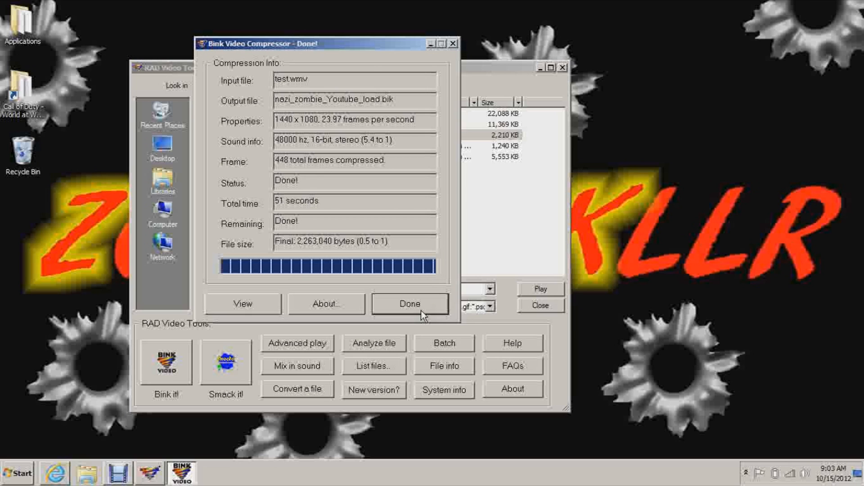
left_click(409, 304)
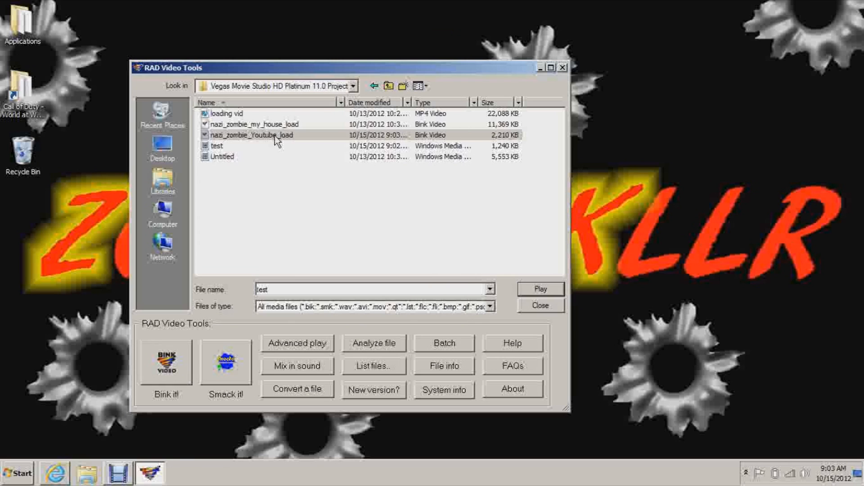
Confirm nazi_zombie_Youtube_load in the Vegas projects folder, then browse to C:\Program Files (x86)
left_click(251, 135)
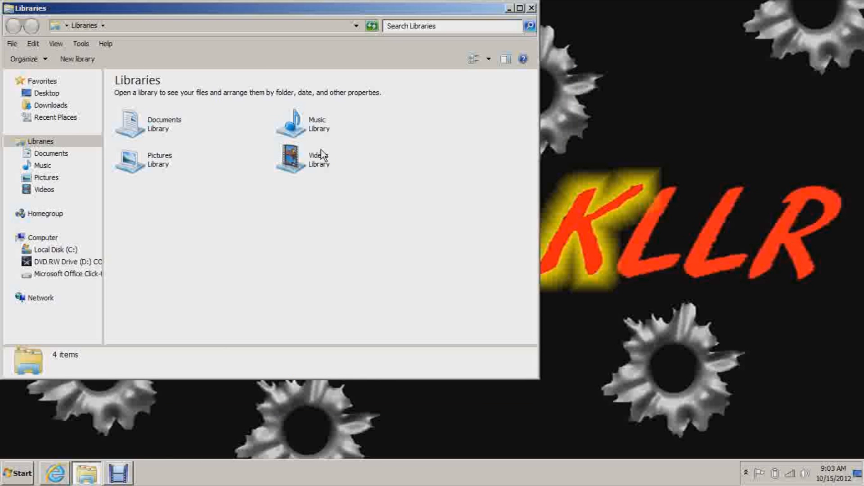
left_click(128, 123)
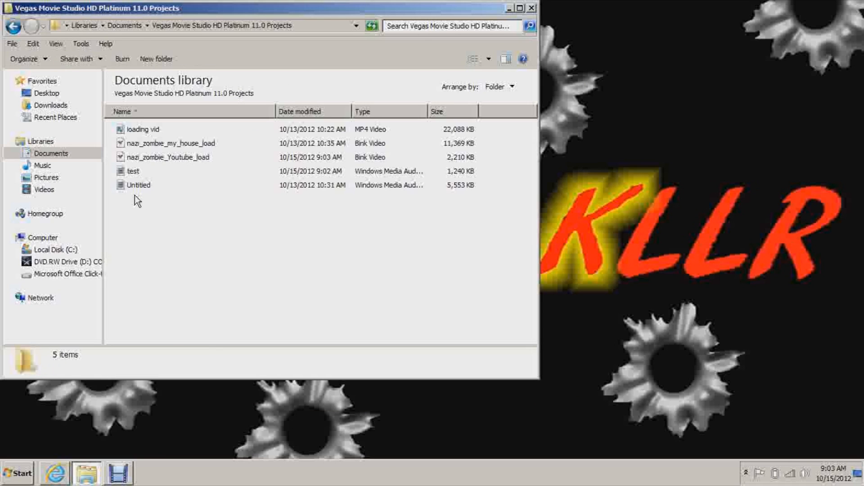
mouse_move(142, 158)
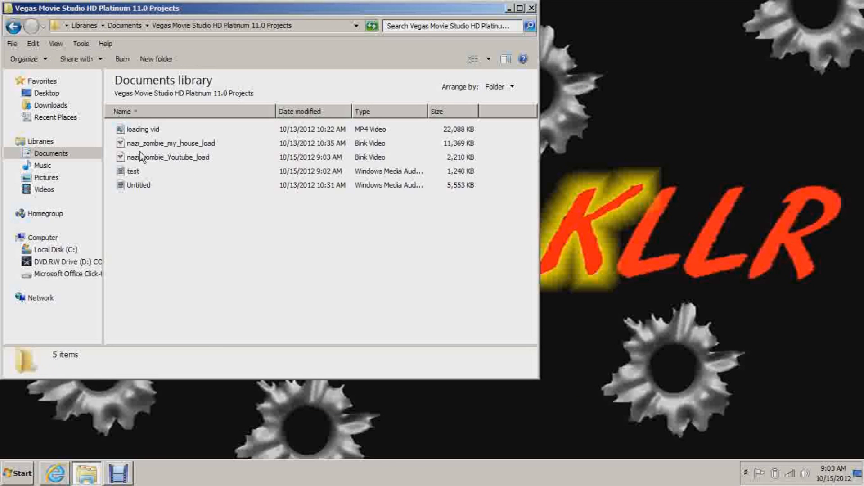
left_click(170, 157)
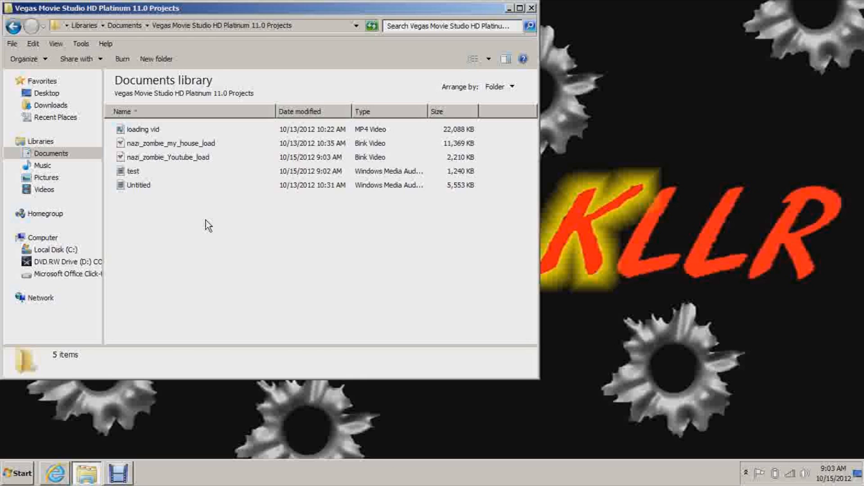
left_click(134, 171)
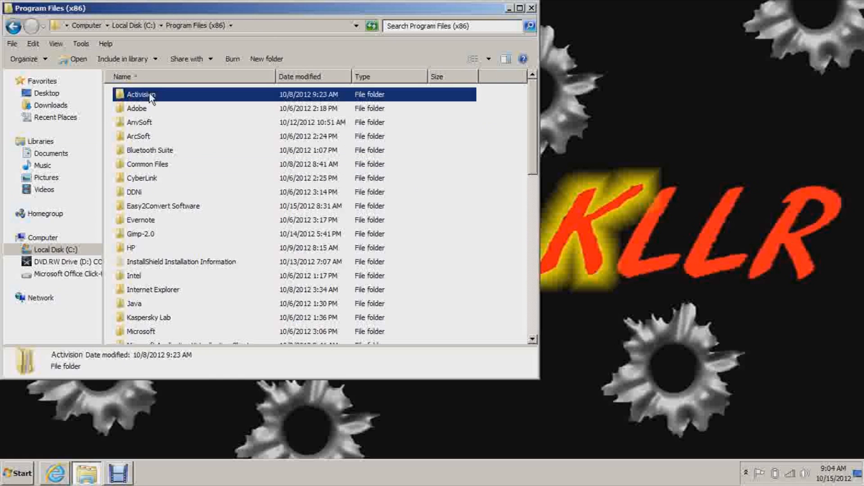
Navigate into Call of Duty - World at War > main > video
double_click(140, 94)
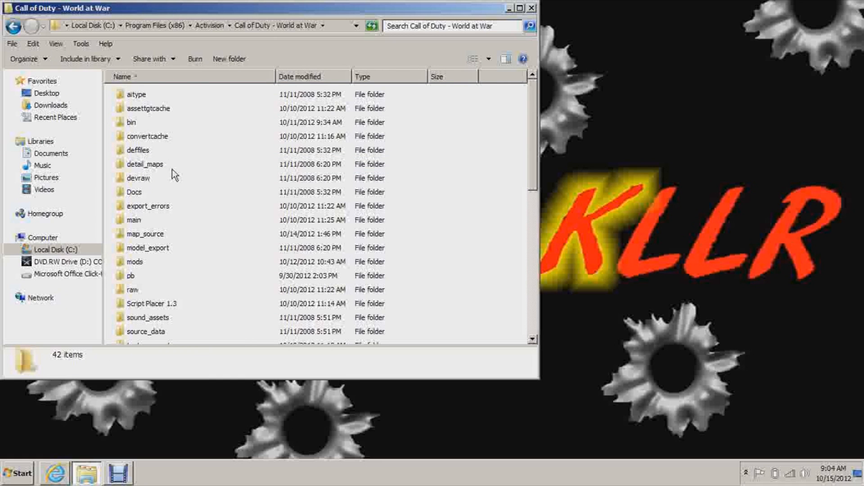
double_click(133, 219)
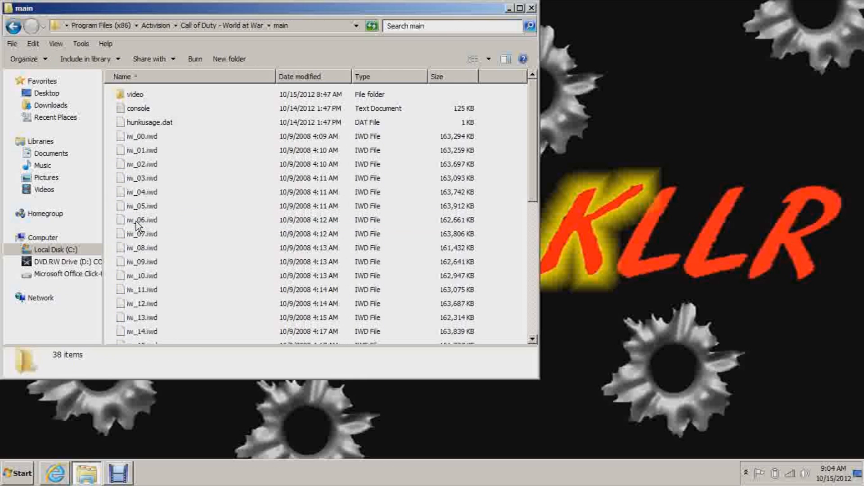
double_click(135, 94)
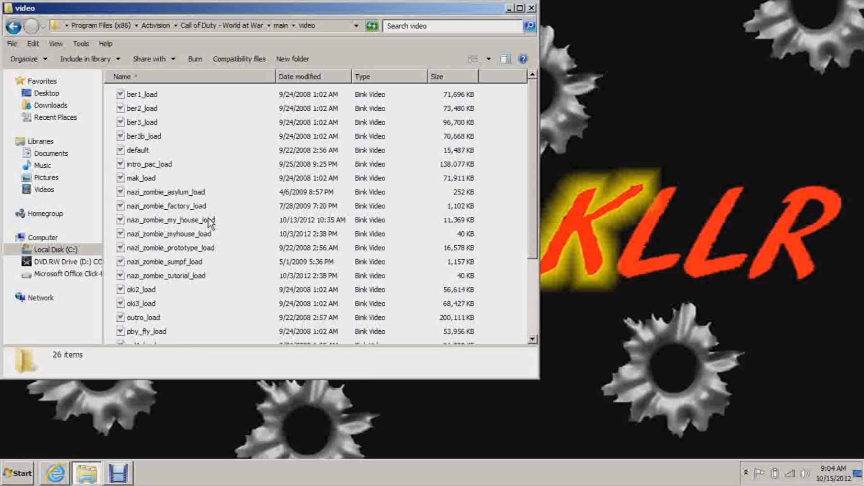
mouse_move(371, 390)
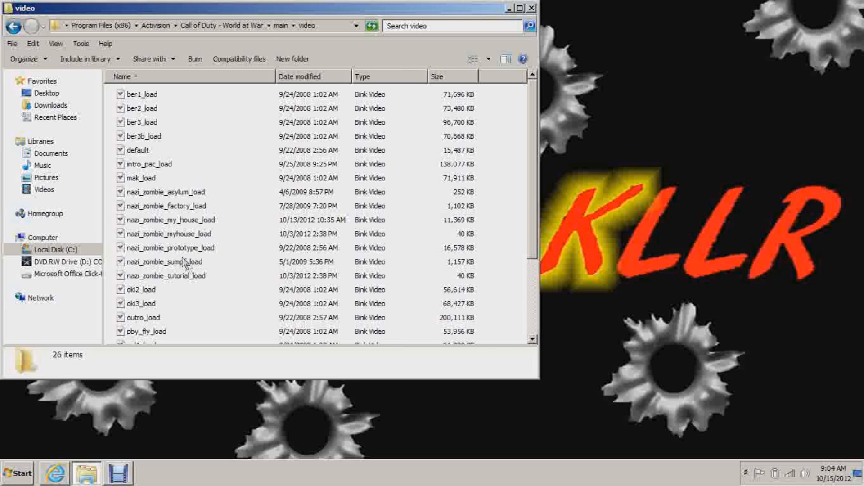
mouse_move(116, 196)
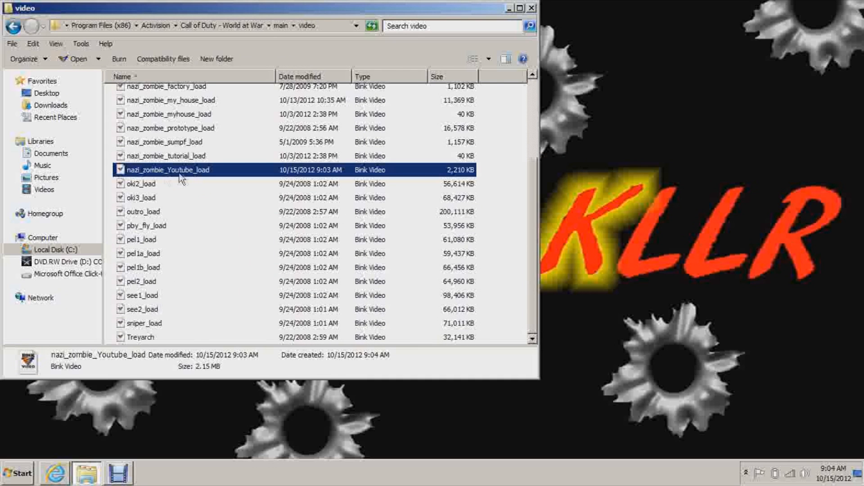
mouse_move(167, 197)
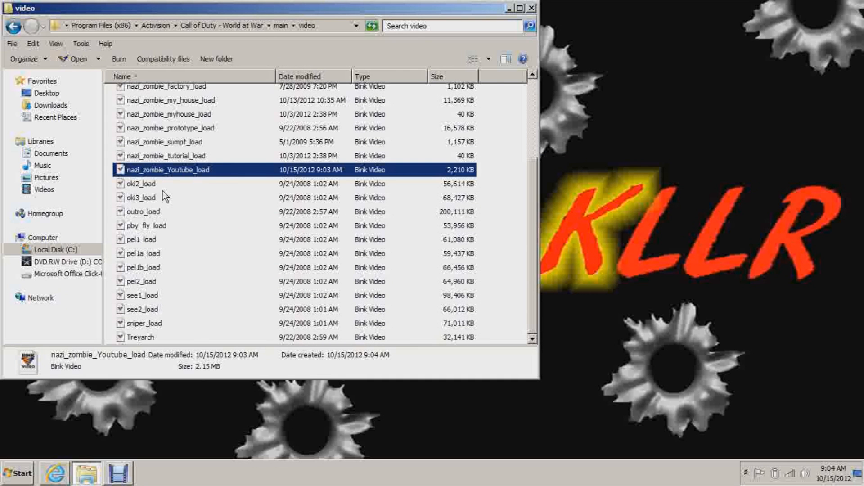
Compare the tutorial, prototype, factory and sumpf zombie load videos
left_click(165, 156)
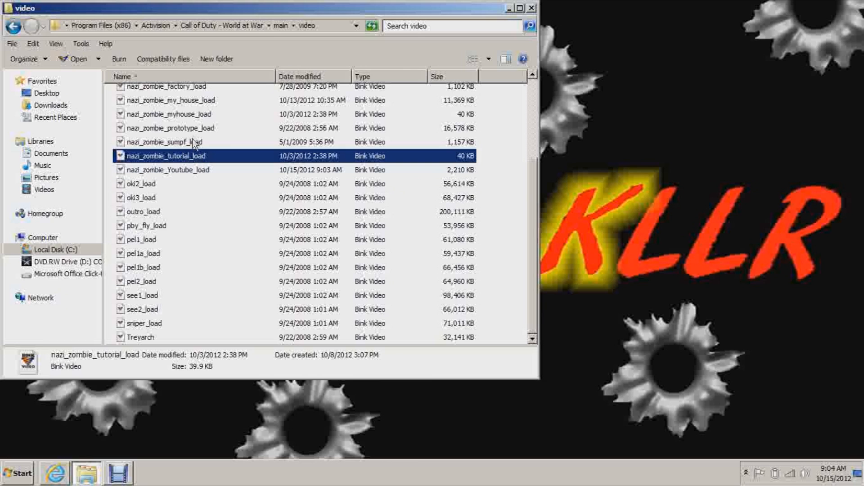
left_click(170, 128)
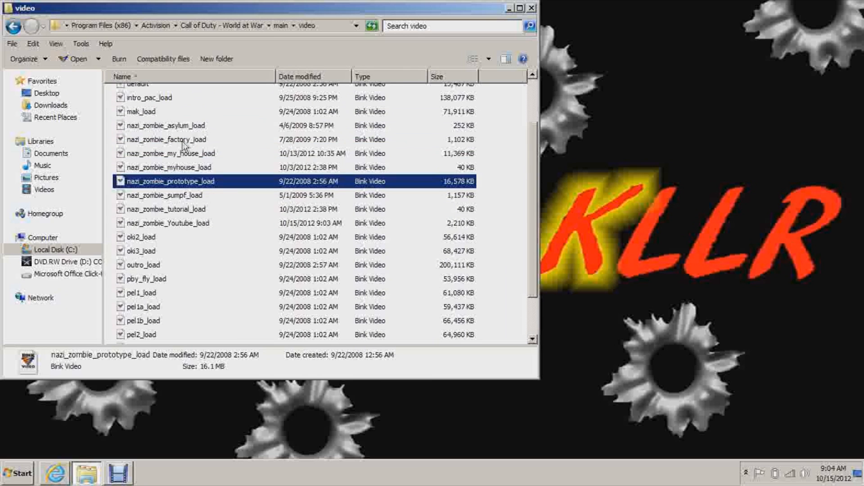
left_click(165, 139)
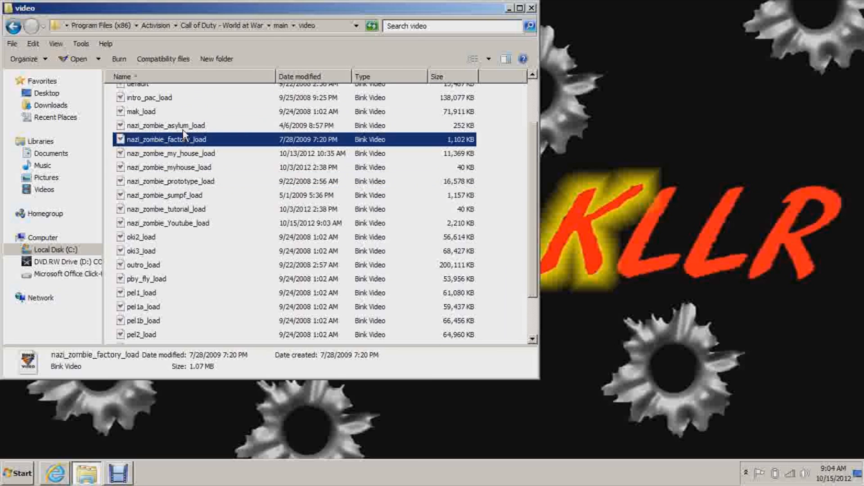
left_click(164, 195)
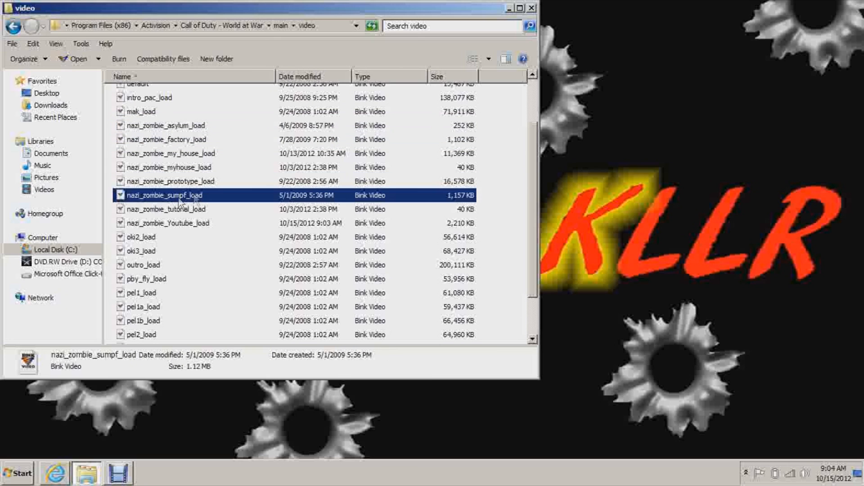
mouse_move(201, 196)
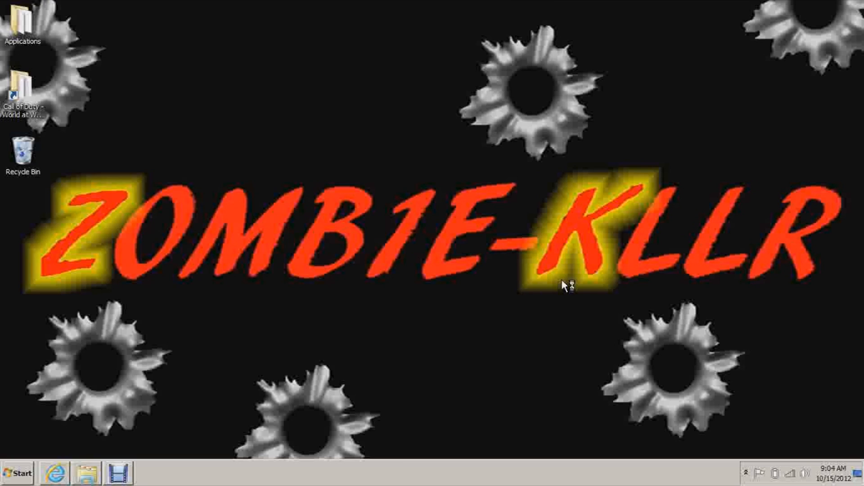
mouse_move(509, 276)
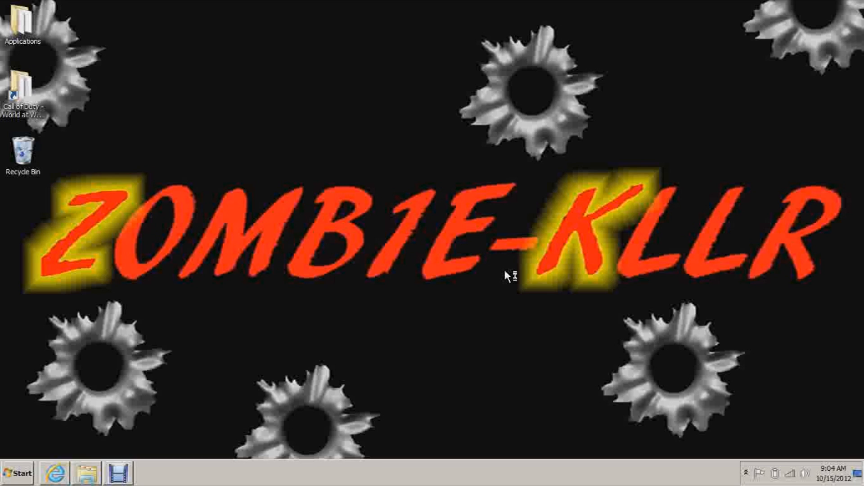
mouse_move(447, 196)
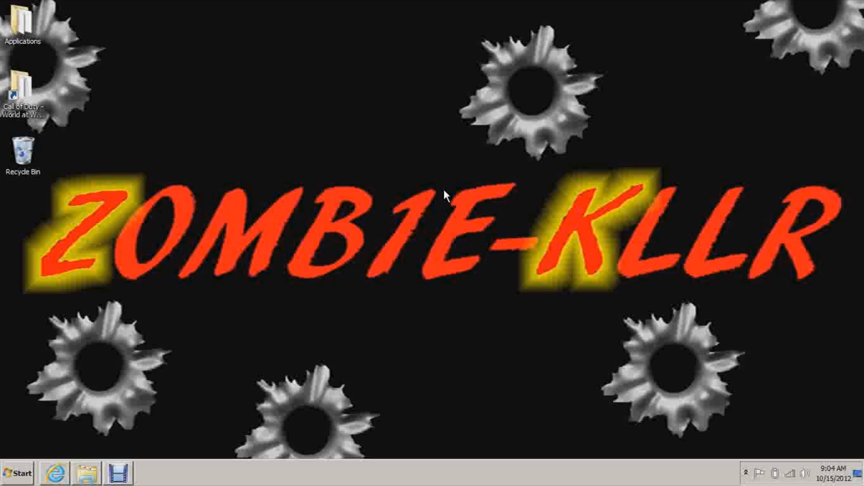
Relaunch World at War with the nazi_zombie_Youtube mod selected
double_click(23, 89)
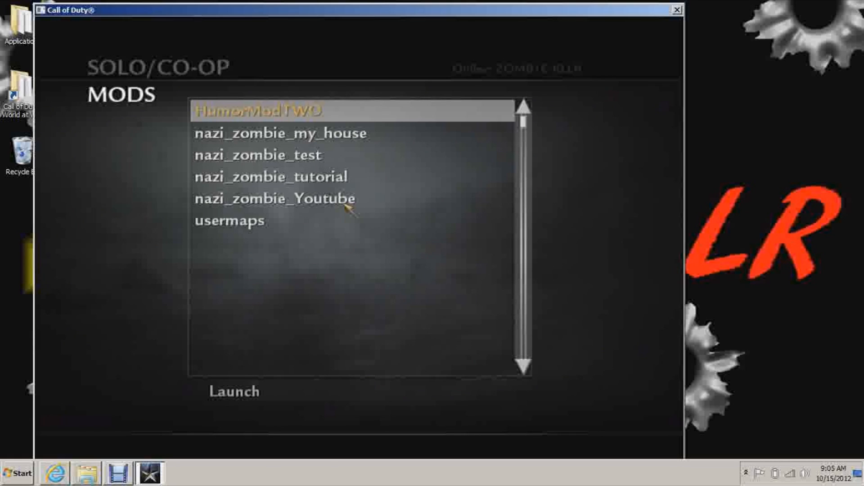
left_click(676, 10)
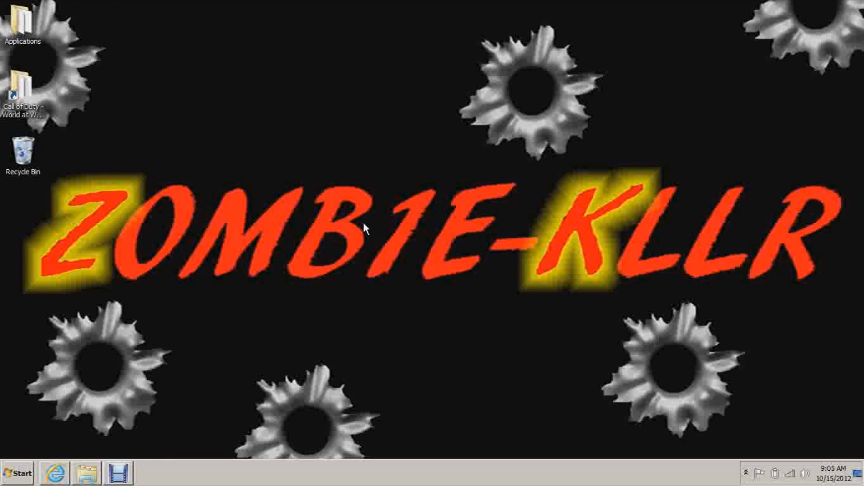
double_click(23, 91)
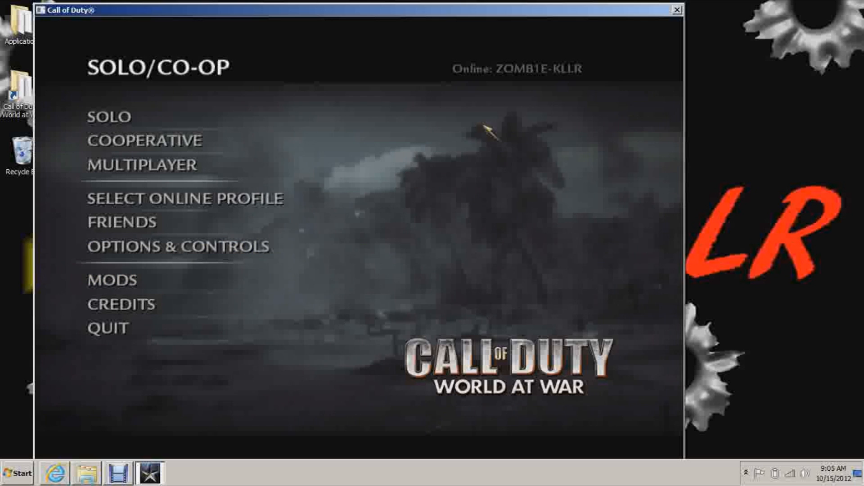
mouse_move(510, 199)
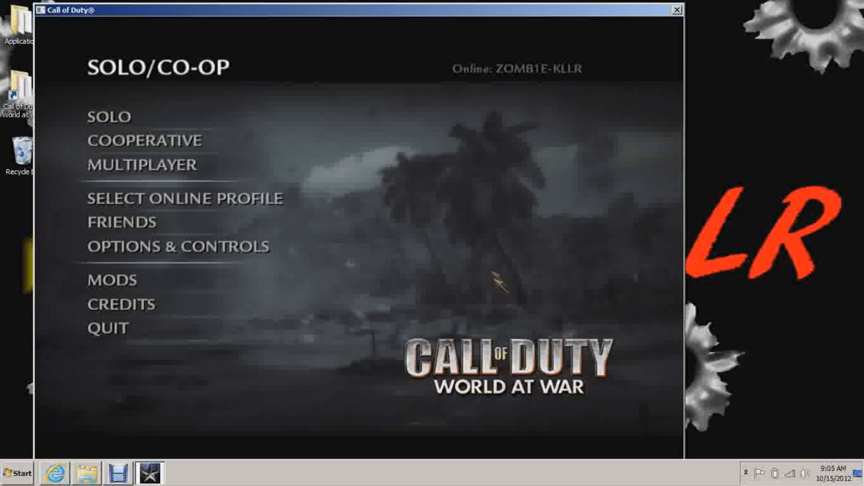
mouse_move(483, 245)
type("map nazi_zombie")
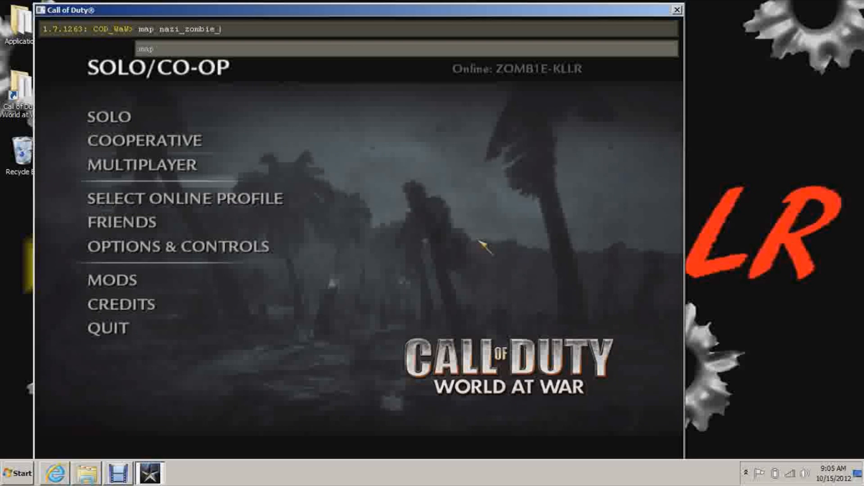
Enter 'map nazi_zombie_Youtube' in the game console to load the map
type("_Youtube")
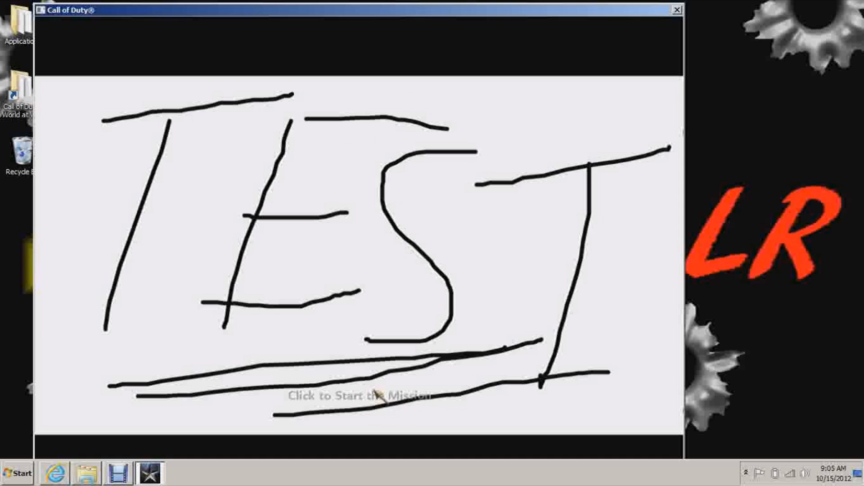
mouse_move(577, 216)
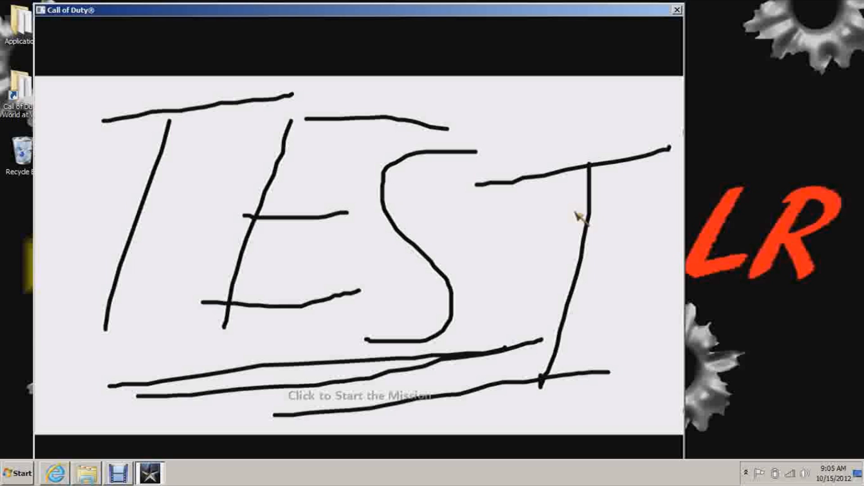
mouse_move(457, 295)
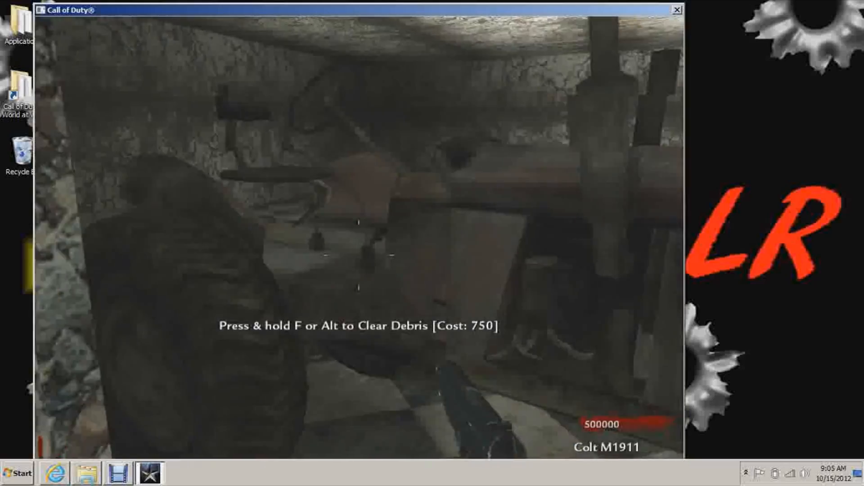
Play the nazi_zombie_Youtube level briefly, then bring up the pause menu
key("f")
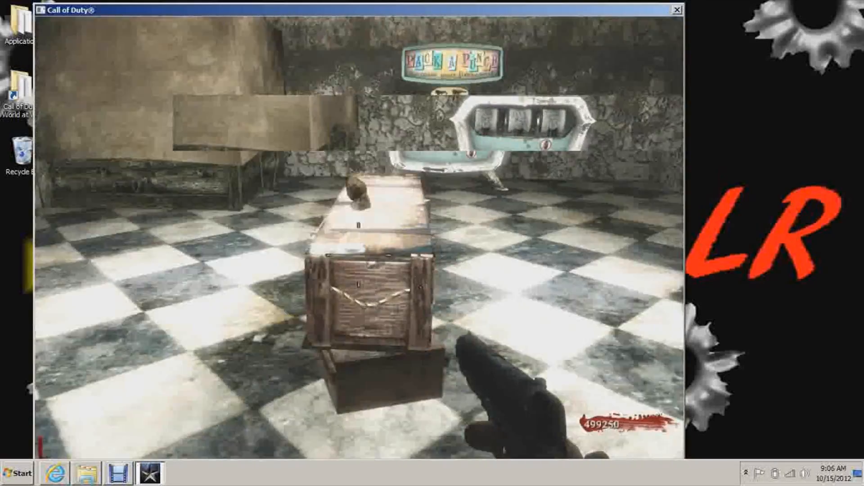
key("Escape")
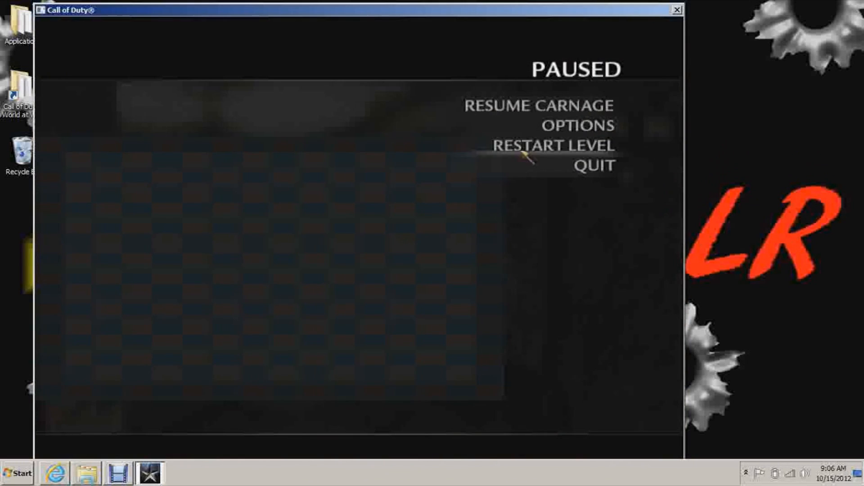